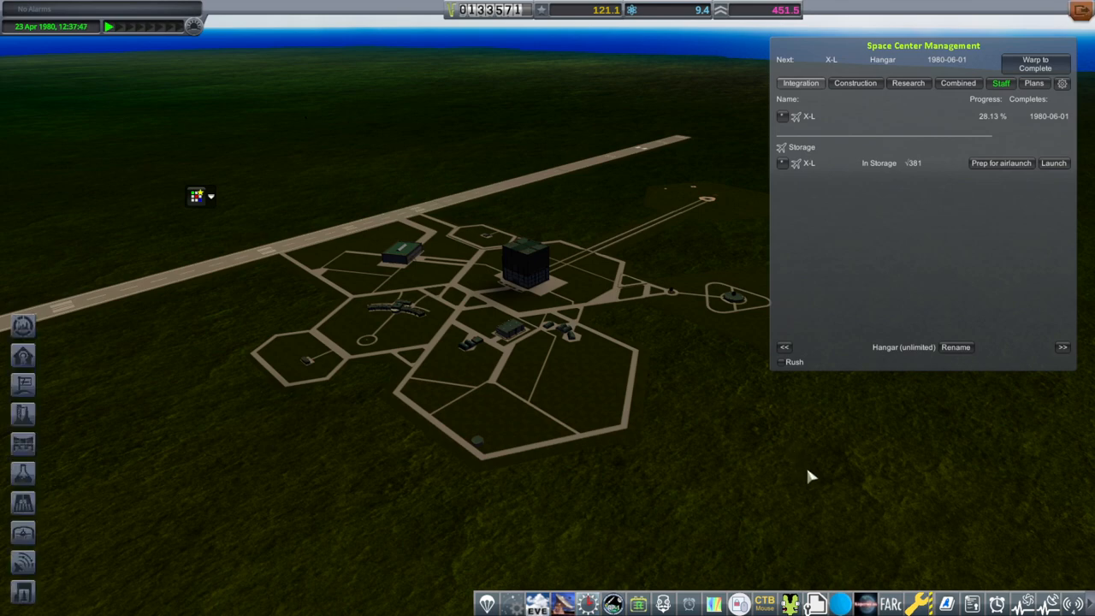
mouse_move(811, 467)
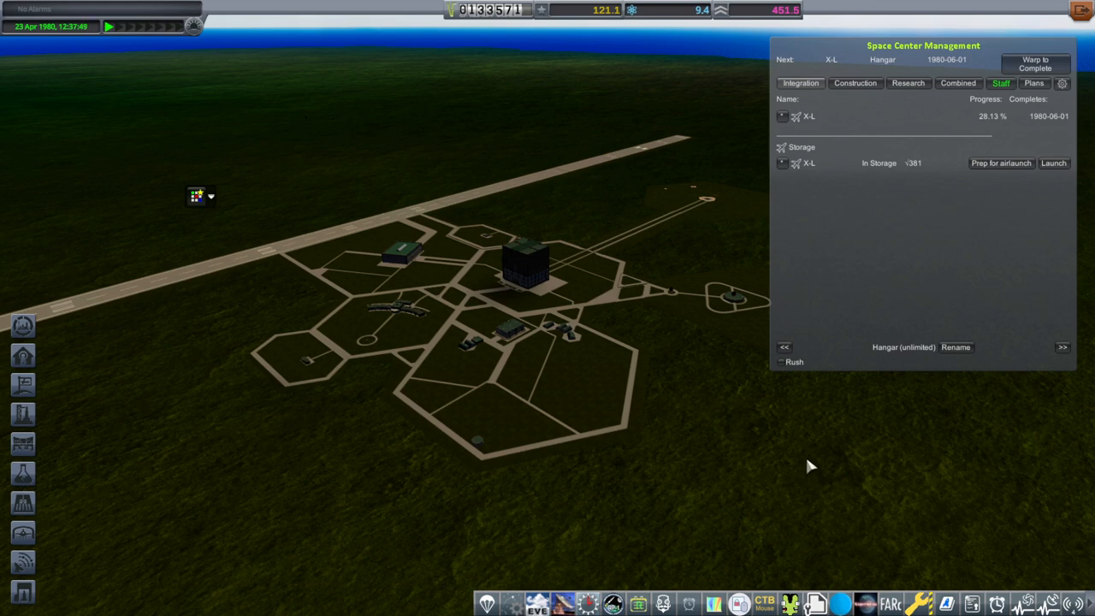
mouse_move(685, 16)
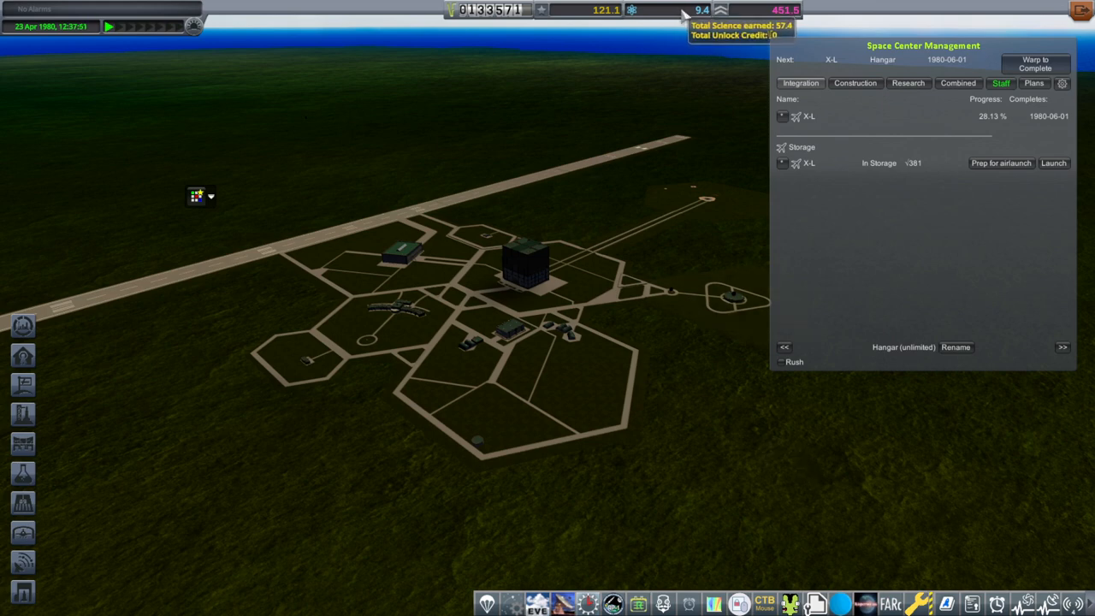
mouse_move(811, 392)
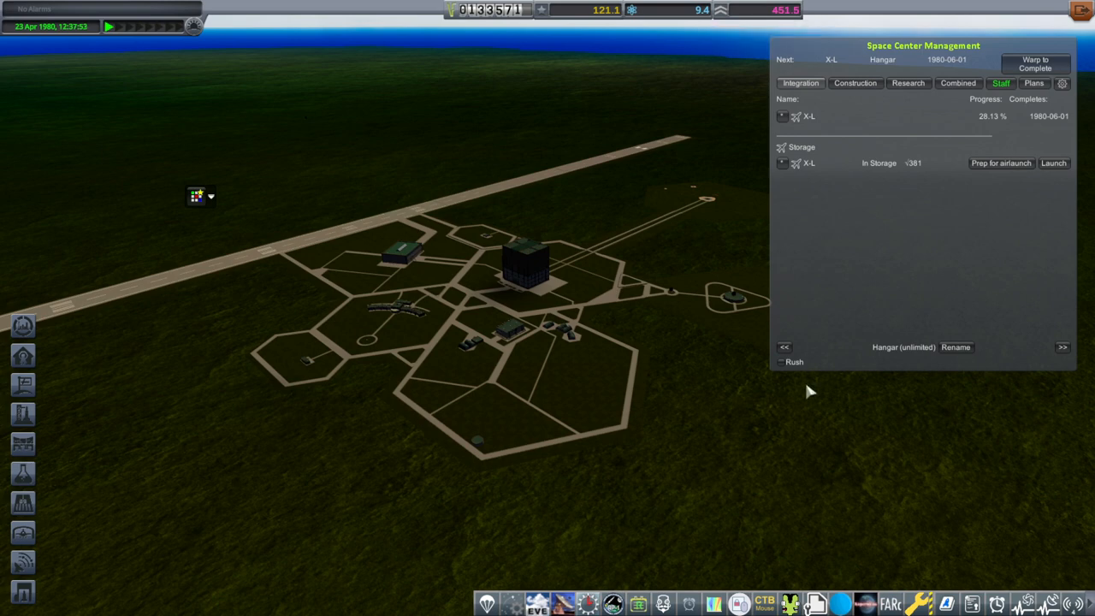
mouse_move(828, 182)
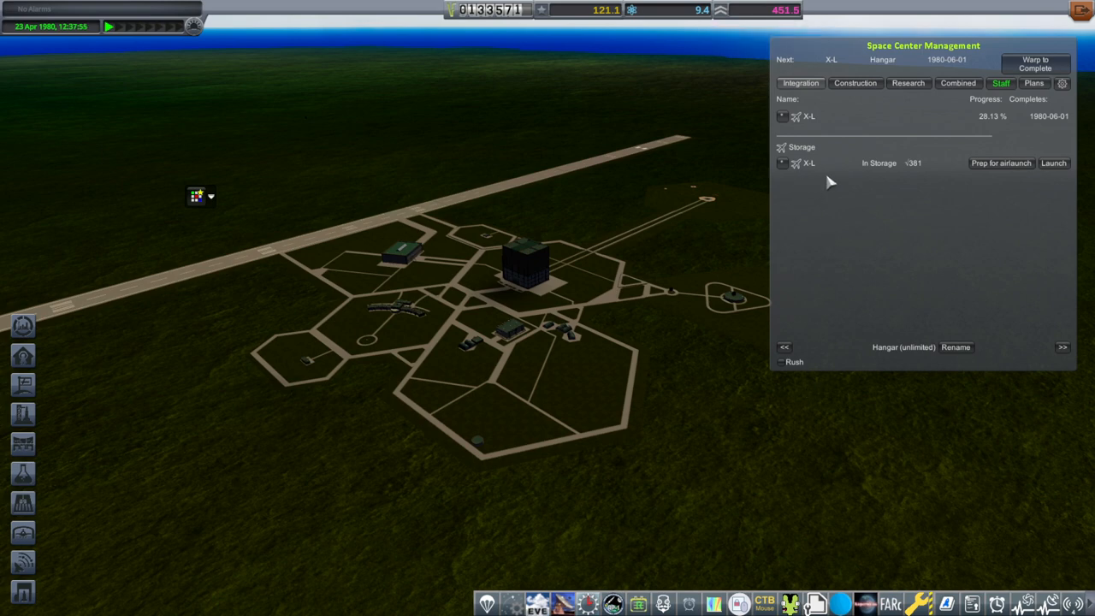
mouse_move(830, 457)
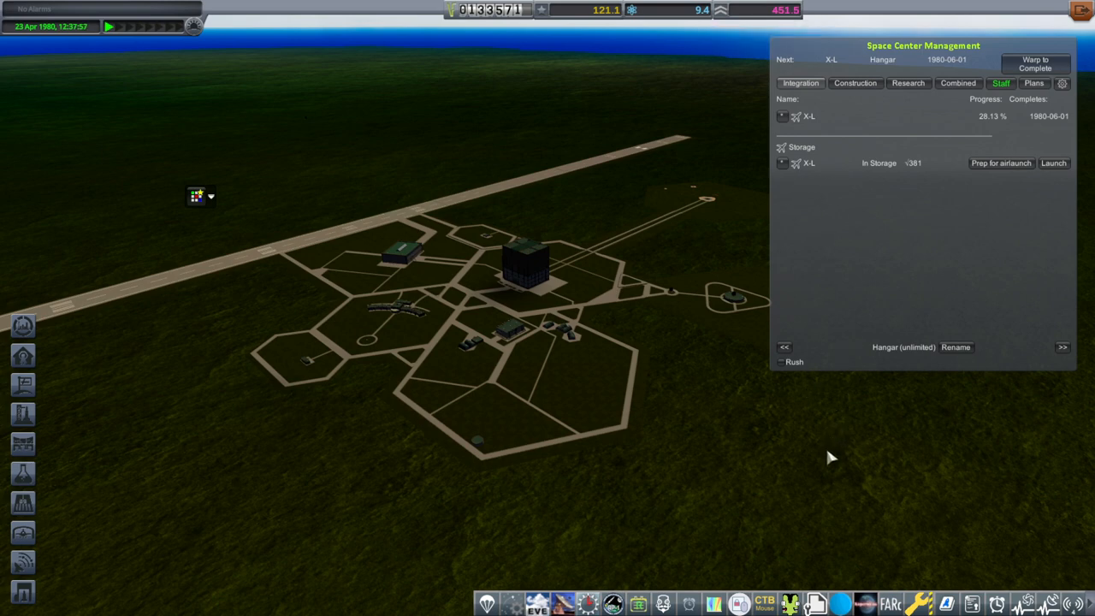
mouse_move(802, 473)
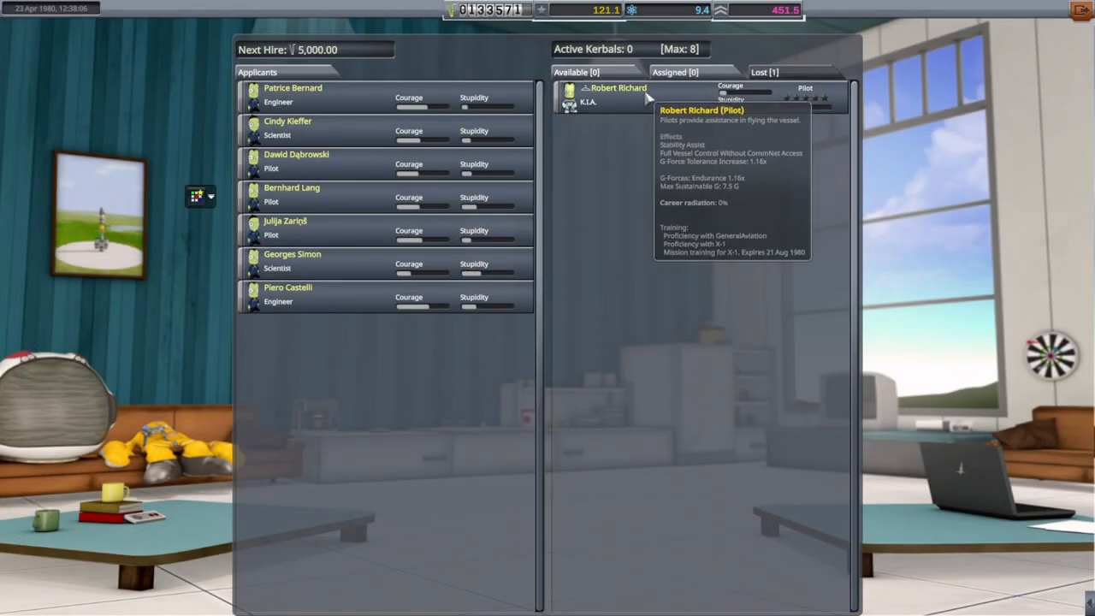
mouse_move(676, 115)
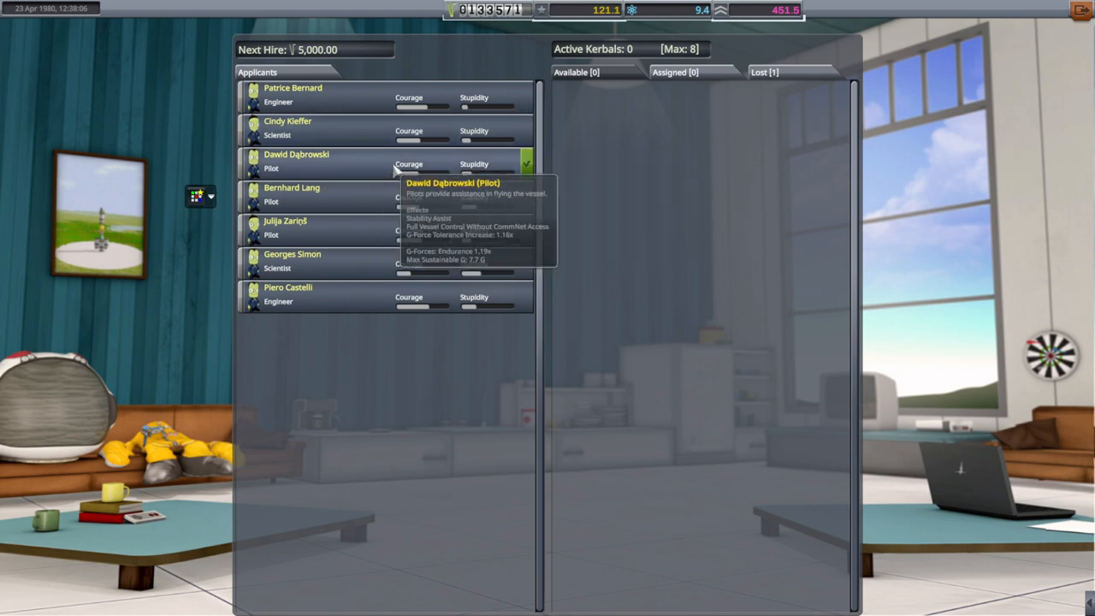
mouse_move(419, 201)
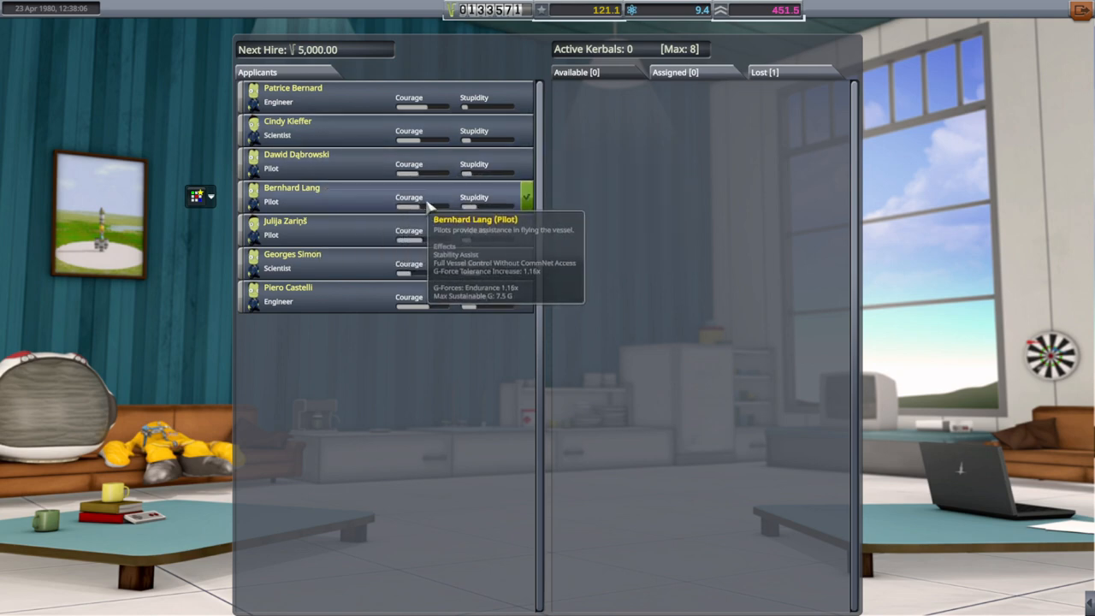
mouse_move(560, 212)
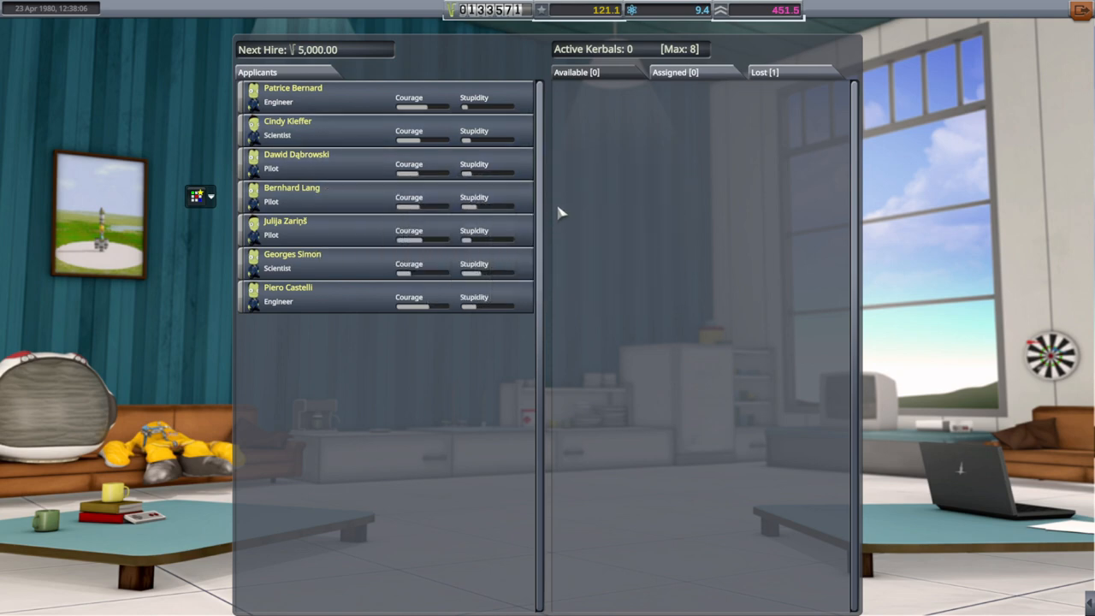
mouse_move(572, 199)
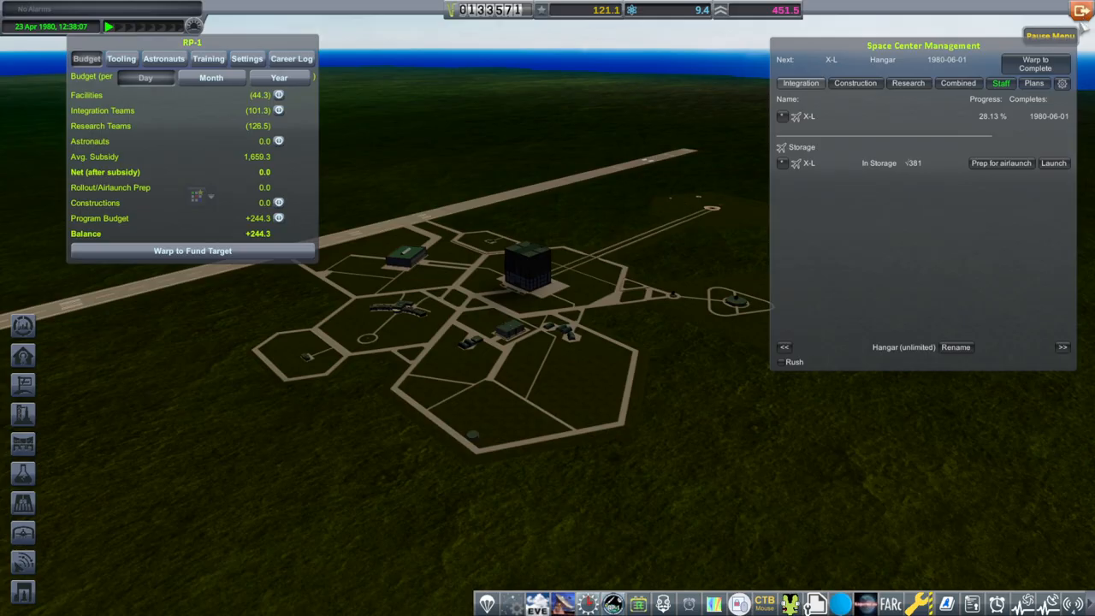
Review the Kerbal Renamer difficulty options, then hire pilot Dawid Dąbrowski.
left_click(1049, 36)
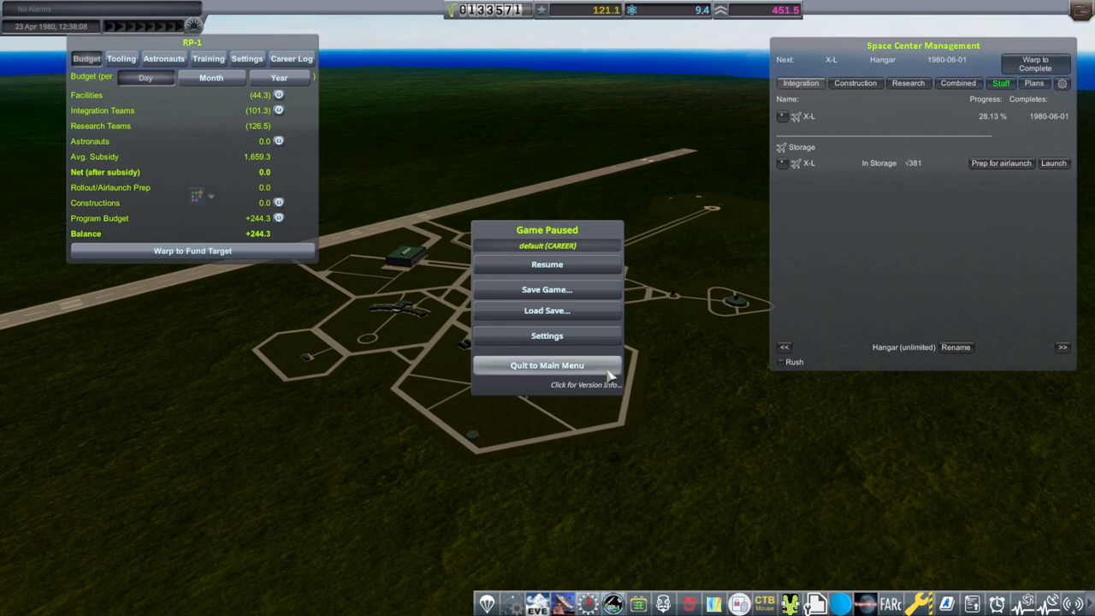
left_click(547, 335)
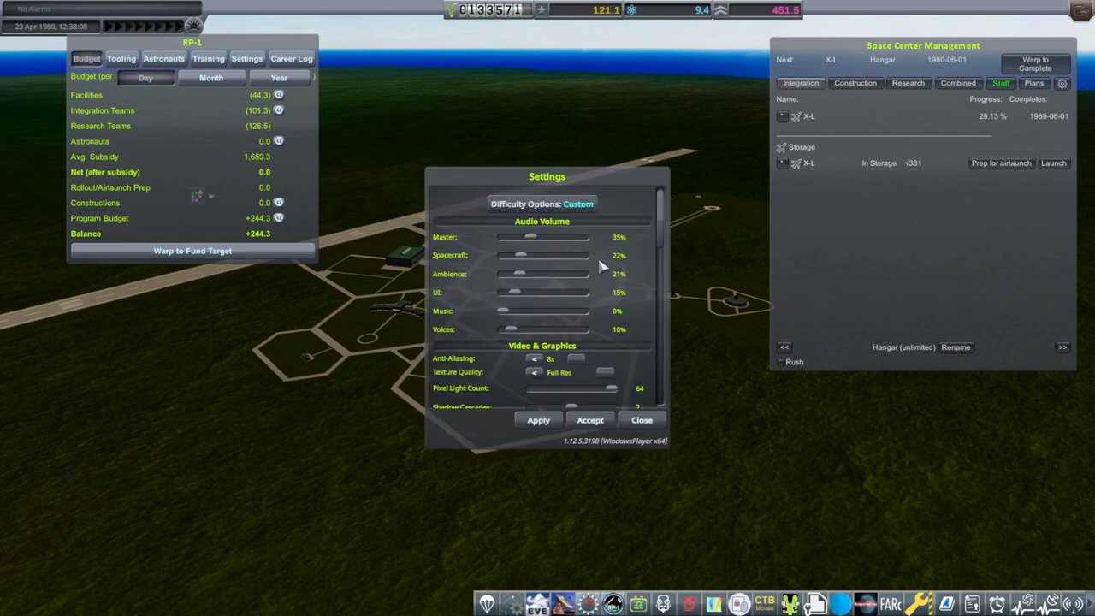
left_click(577, 203)
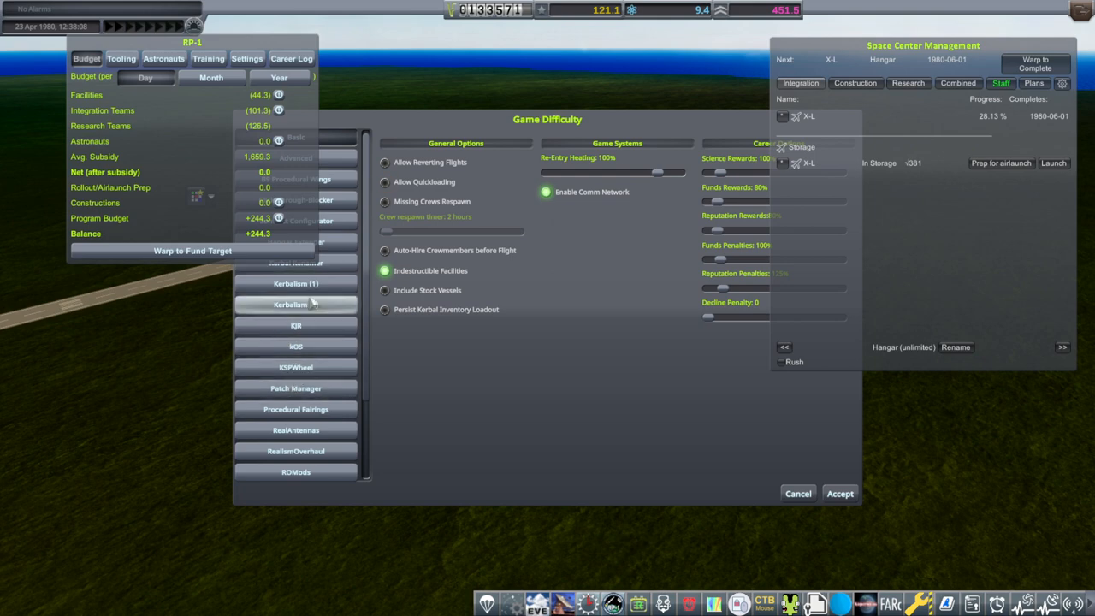
left_click(295, 303)
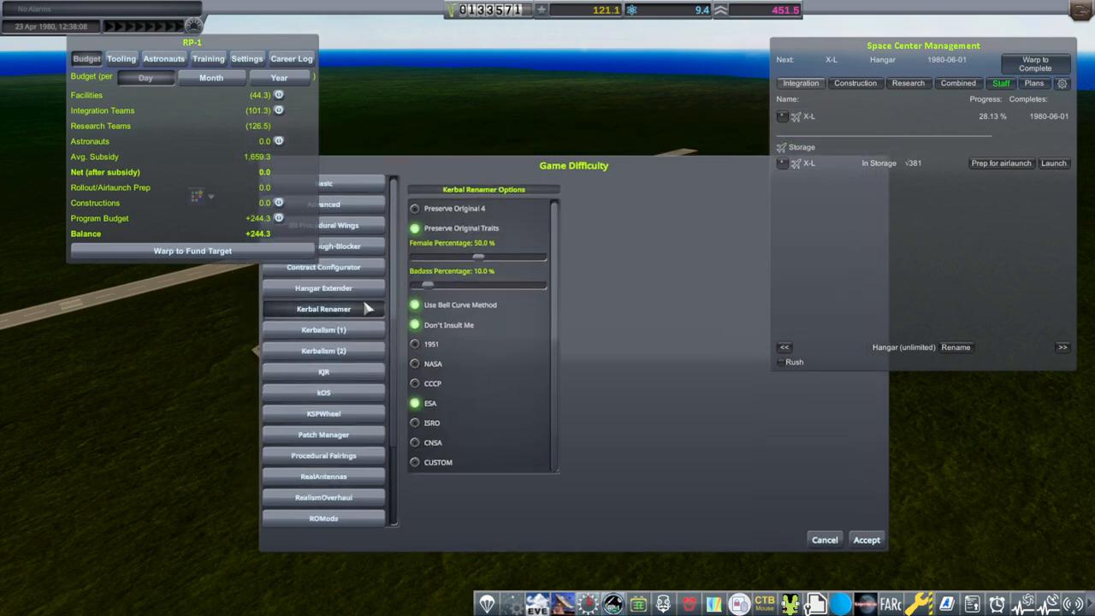
mouse_move(483, 220)
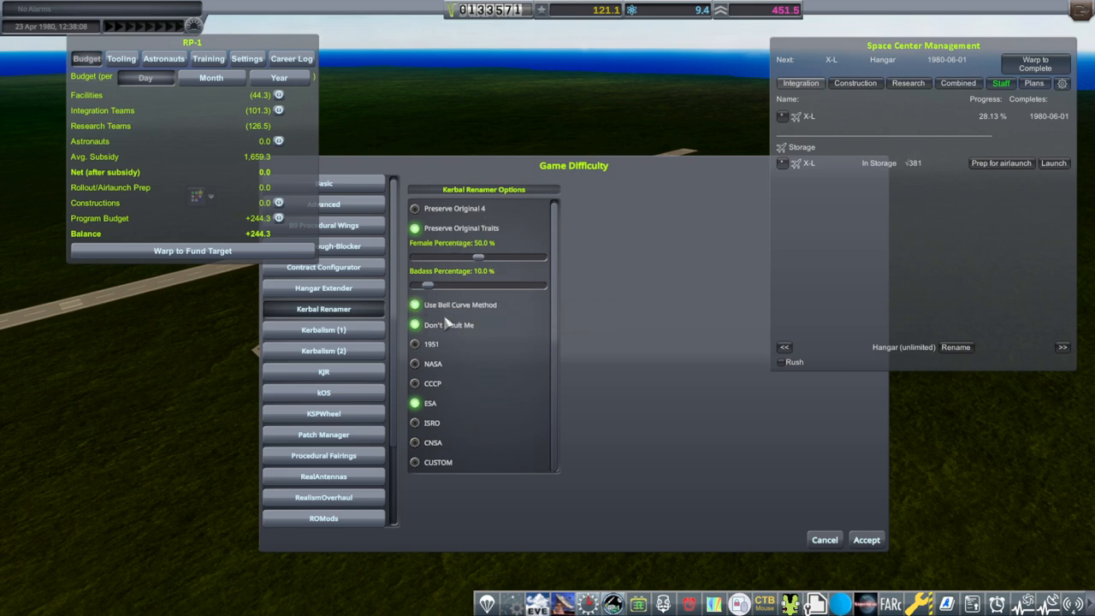
mouse_move(454, 329)
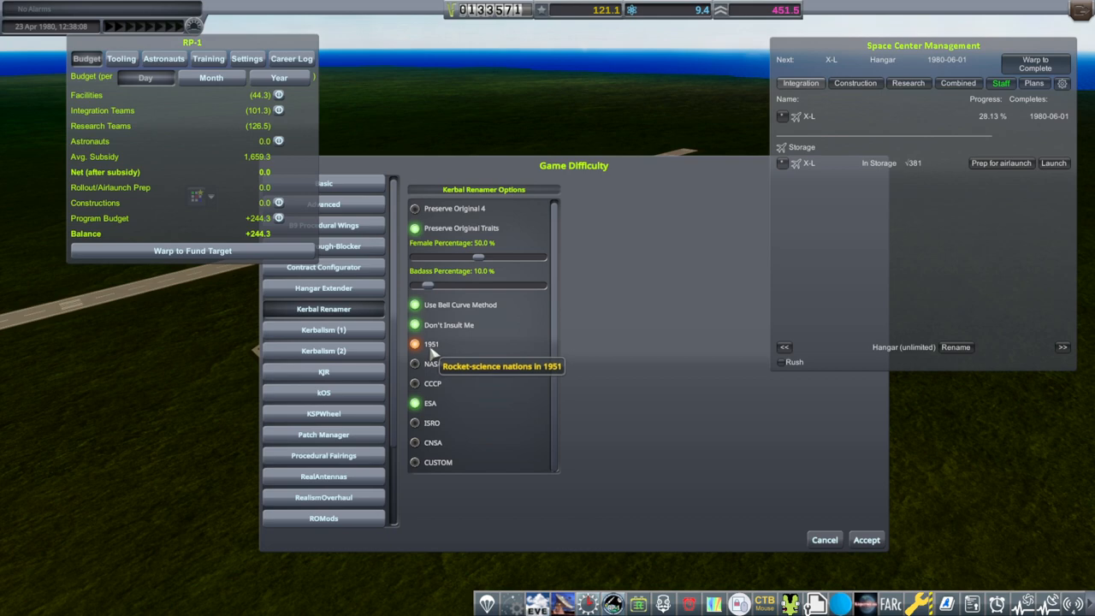
mouse_move(431, 345)
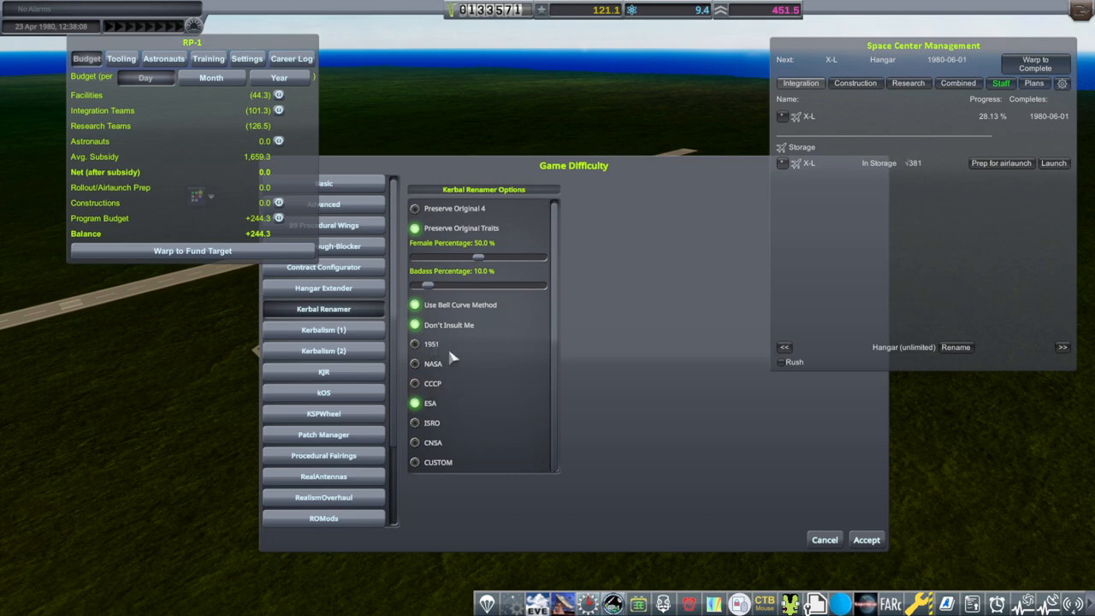
mouse_move(435, 372)
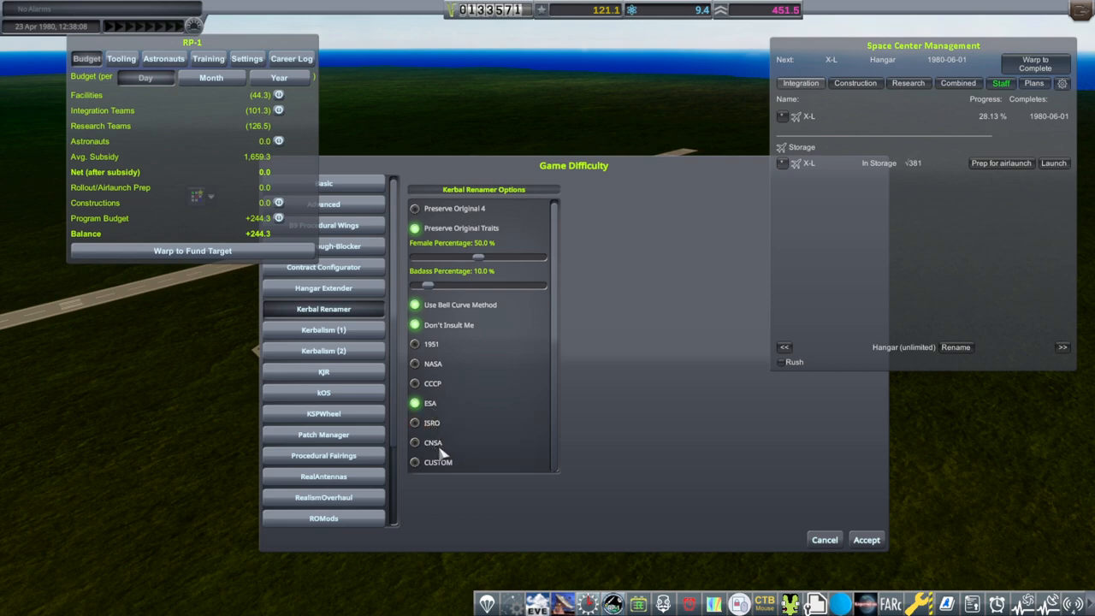
mouse_move(443, 476)
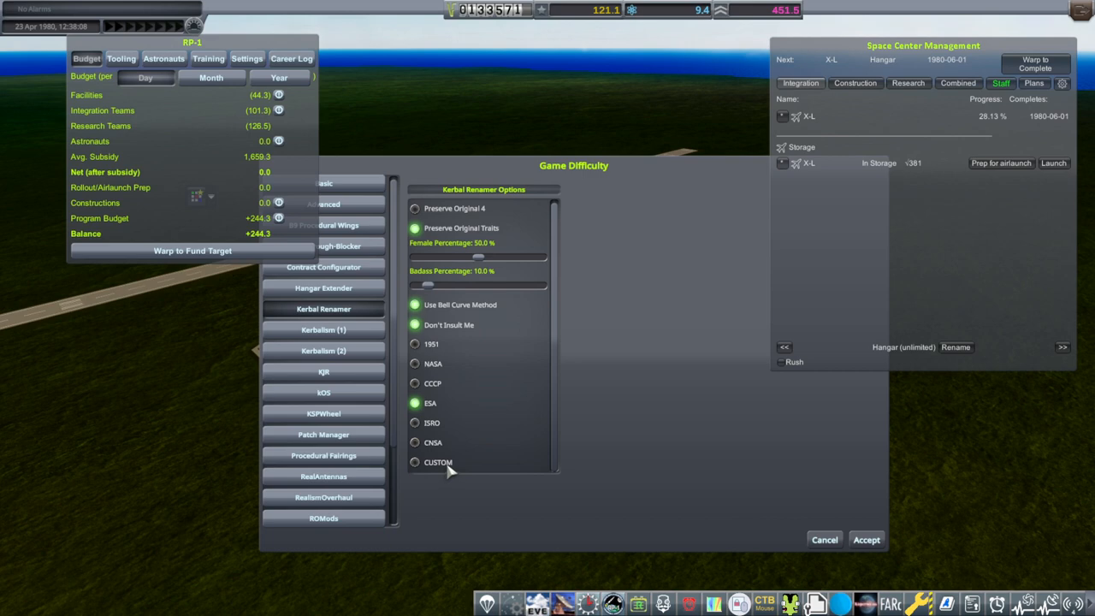
mouse_move(478, 434)
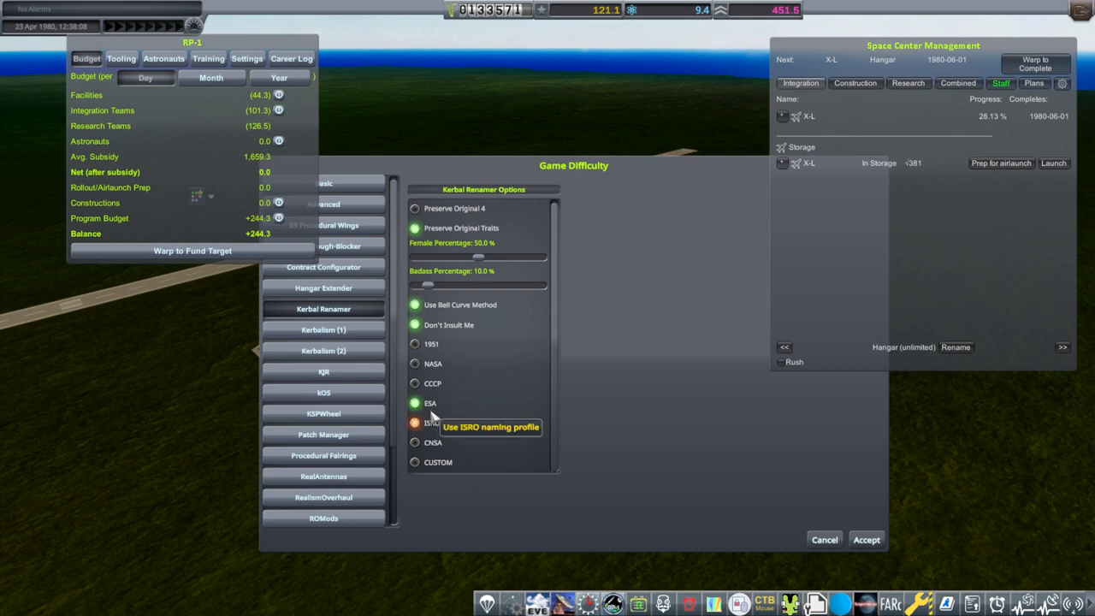
mouse_move(861, 567)
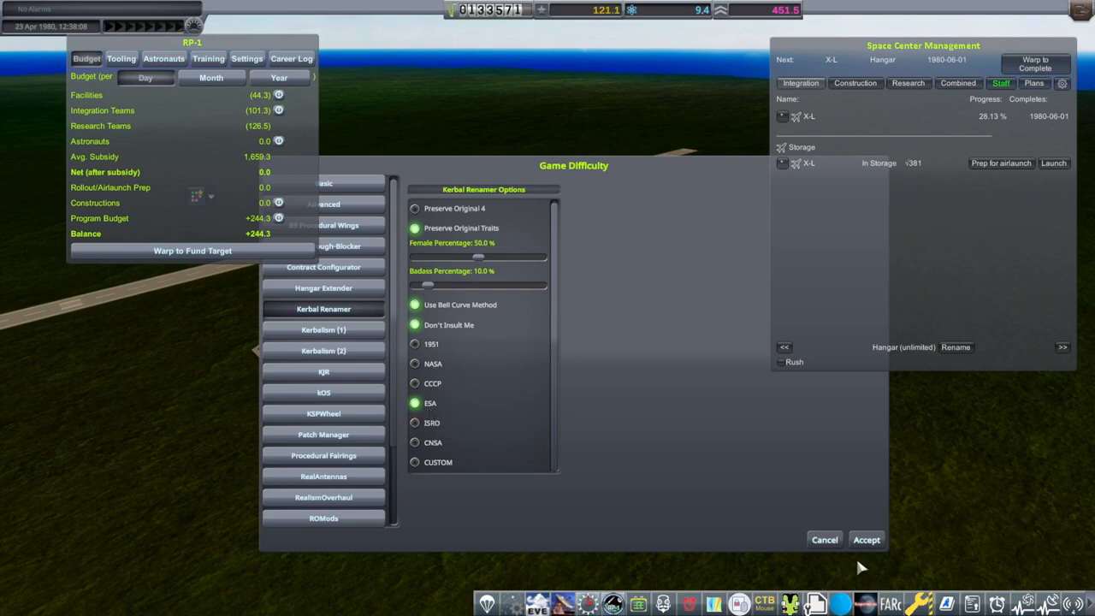
left_click(866, 539)
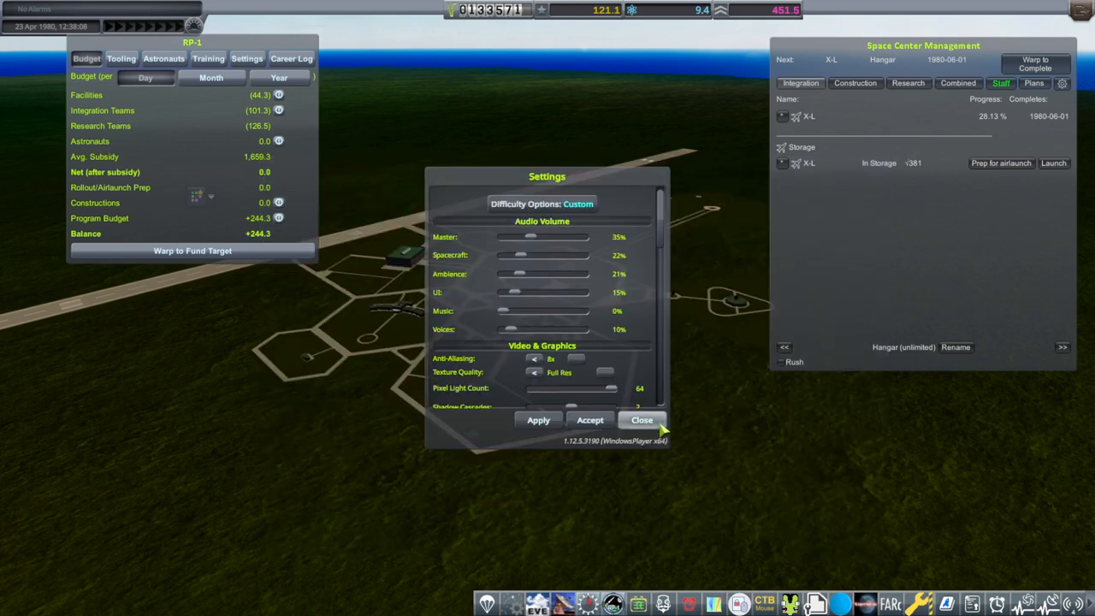
left_click(642, 420)
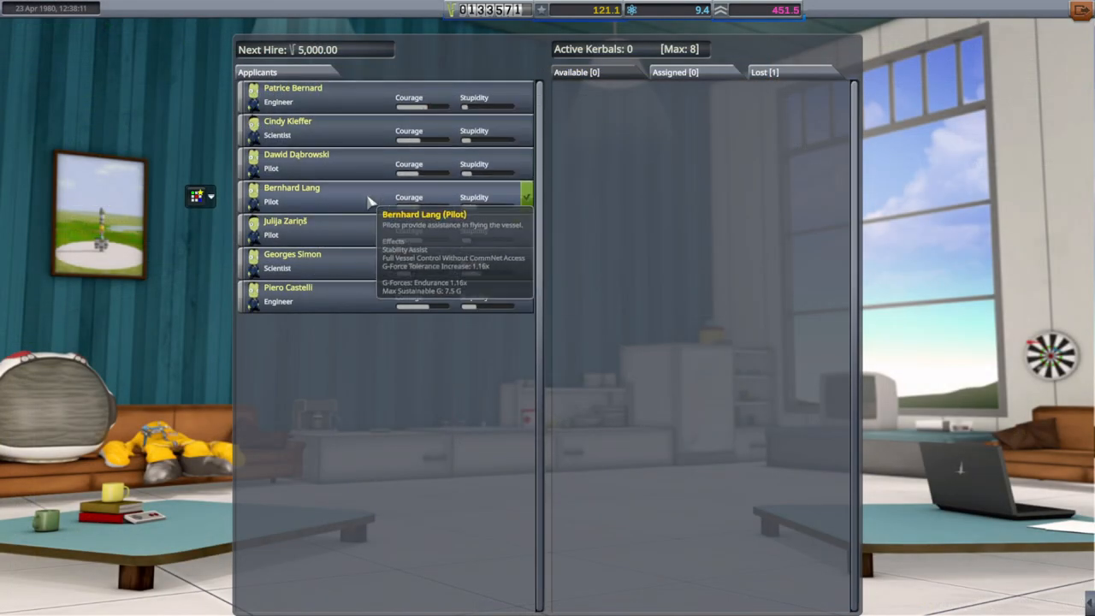
mouse_move(291, 229)
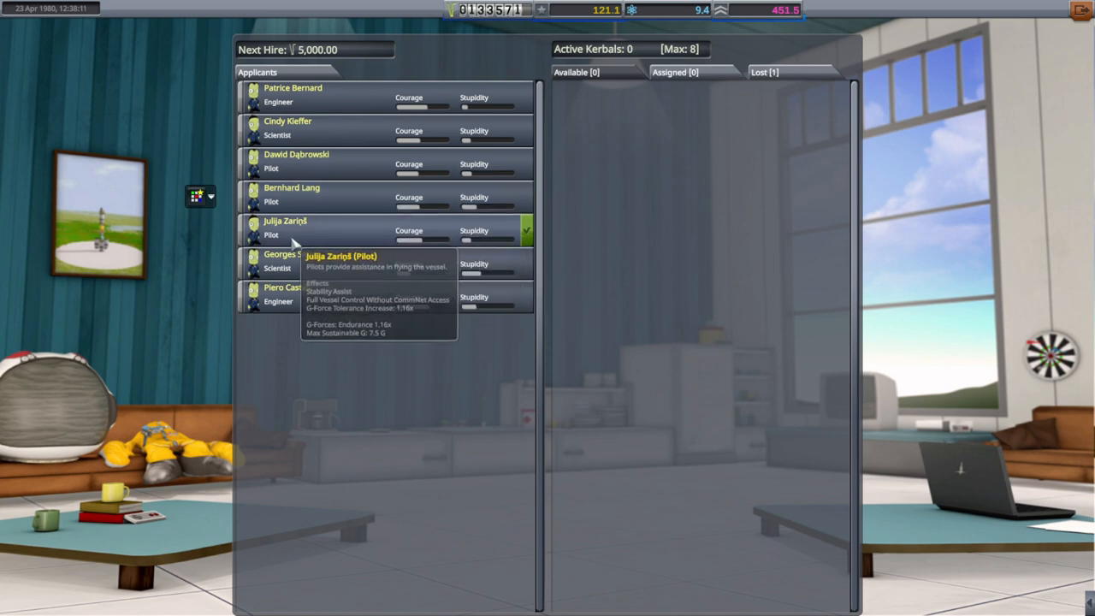
mouse_move(321, 295)
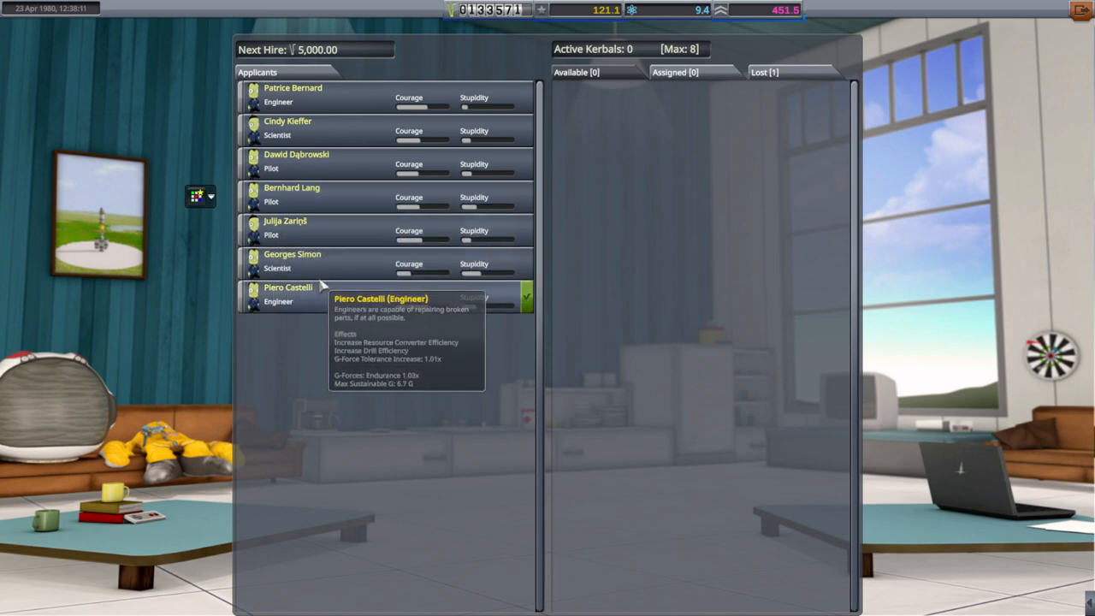
mouse_move(309, 162)
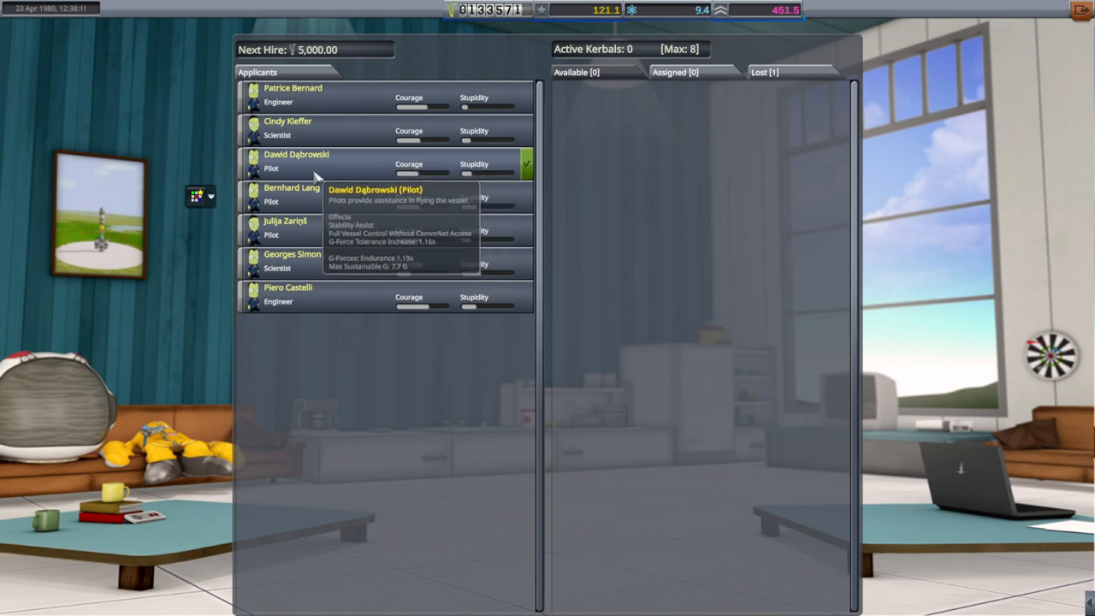
mouse_move(321, 159)
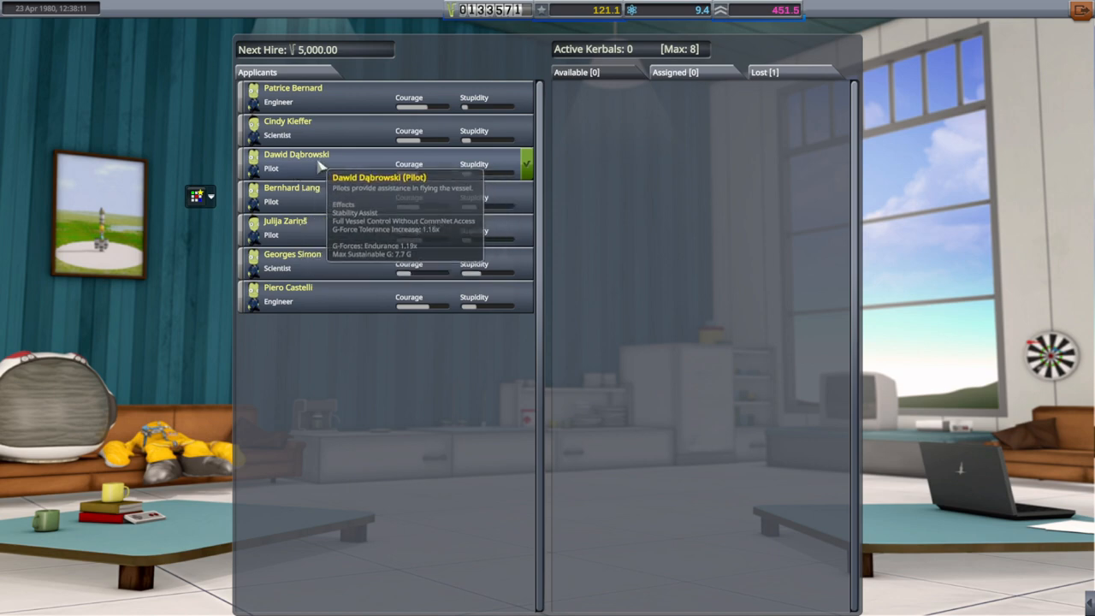
mouse_move(493, 162)
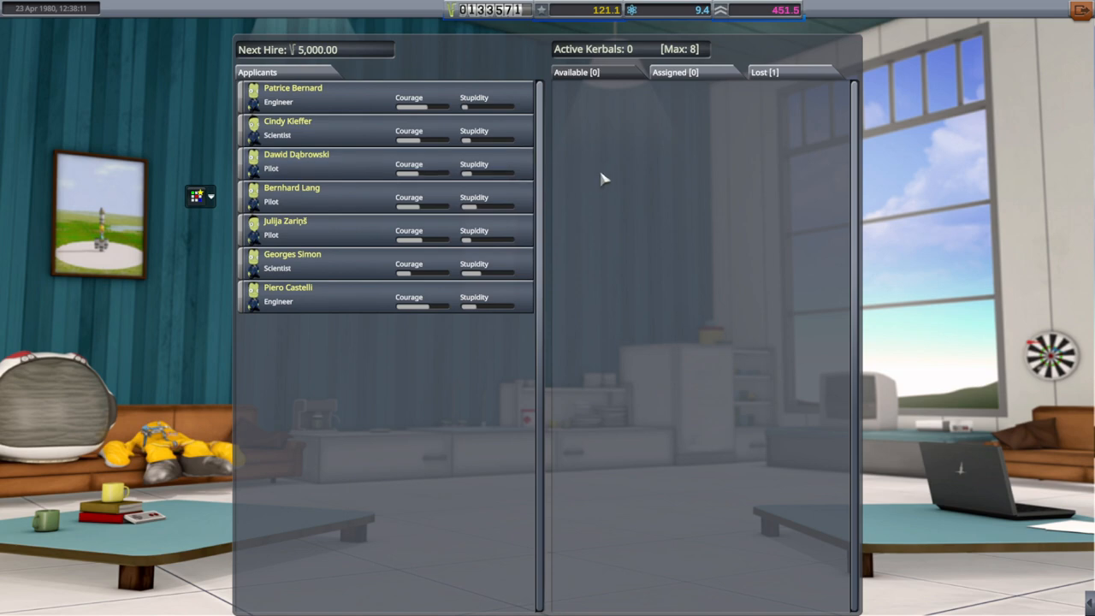
left_click(296, 161)
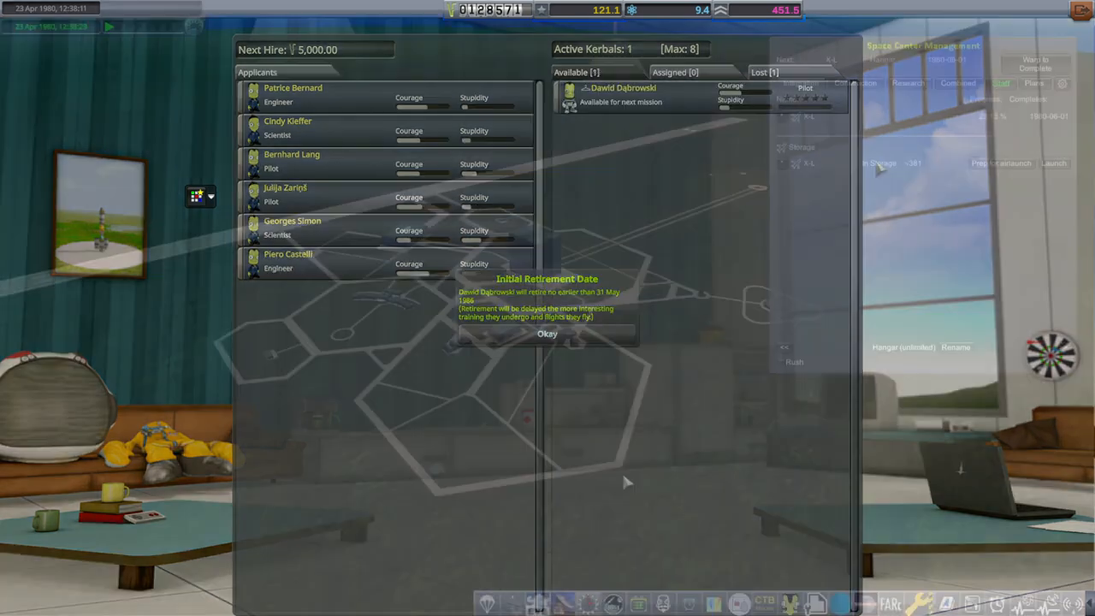
Dismiss the retirement notice and start X-1 proficiency training for the pilot.
left_click(547, 333)
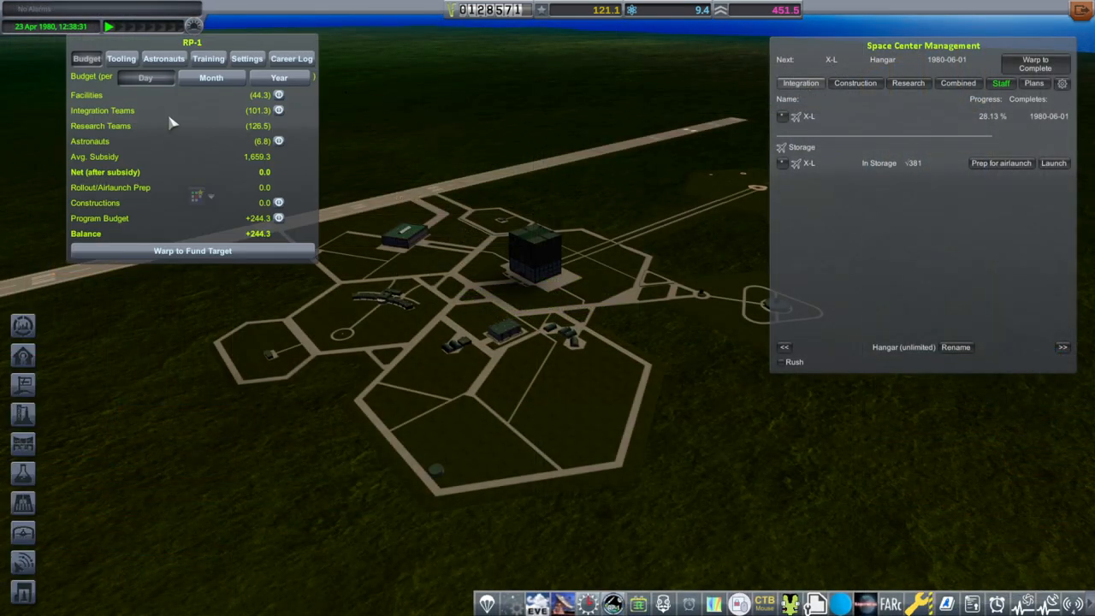
left_click(247, 58)
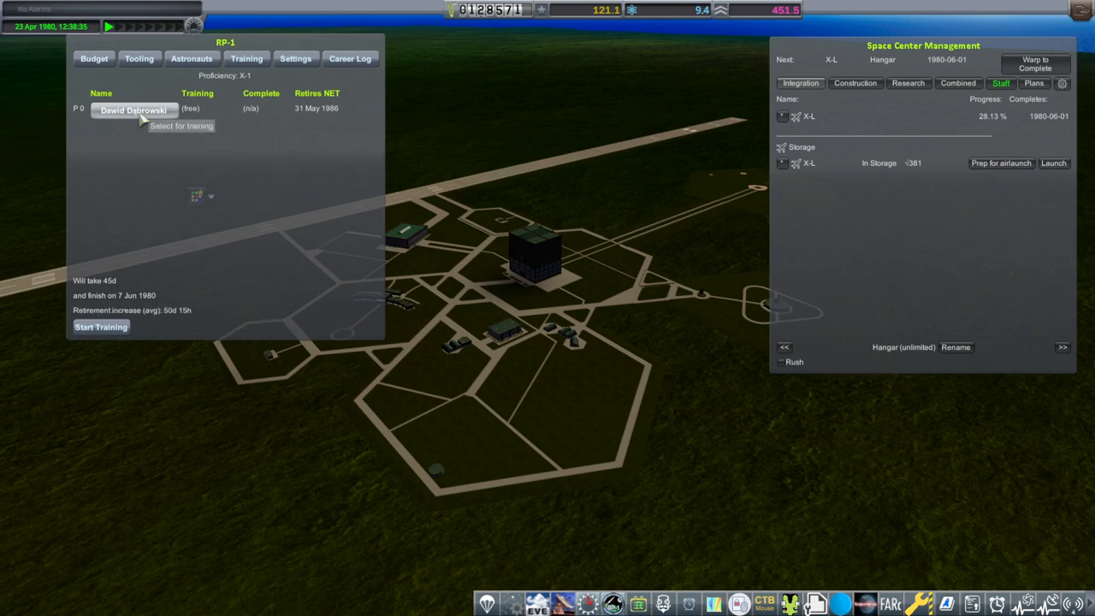
left_click(101, 327)
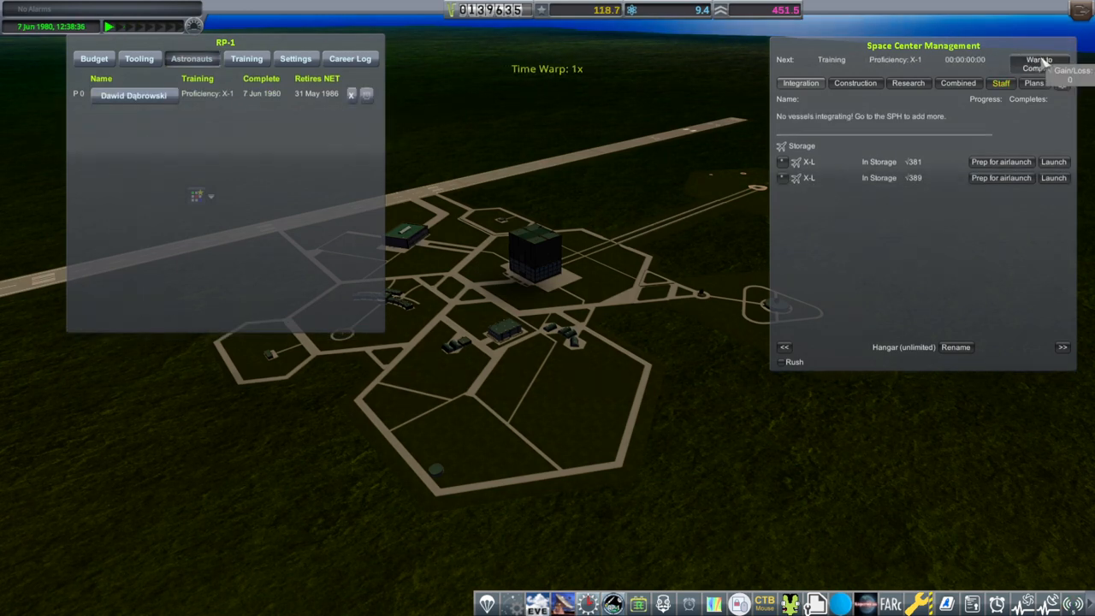
Warp until X-1 training completes, then prep the second X-L for airlaunch.
left_click(1038, 64)
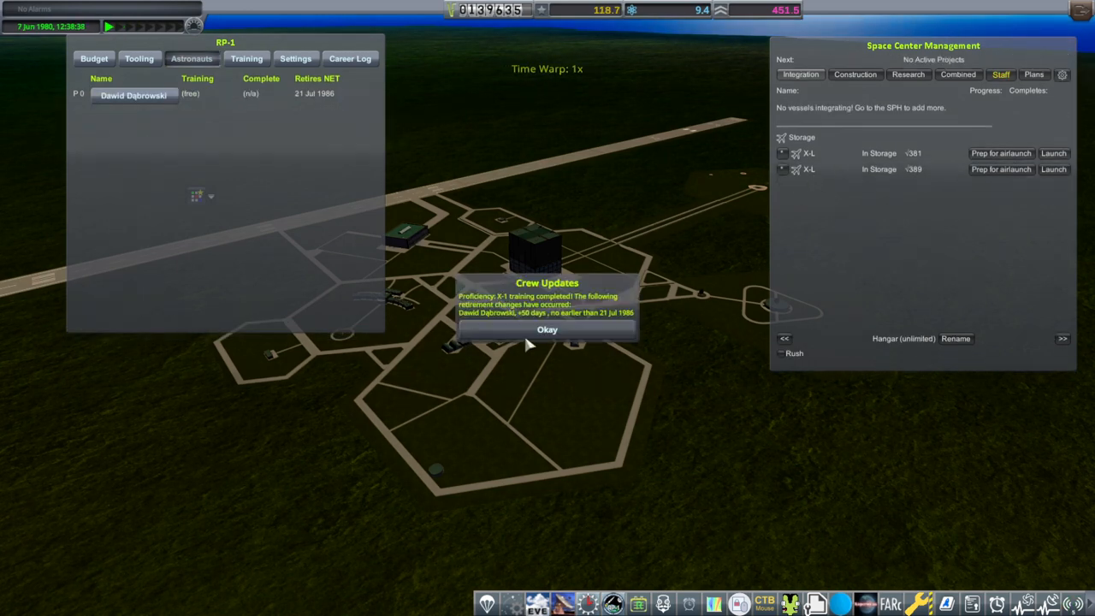
left_click(547, 330)
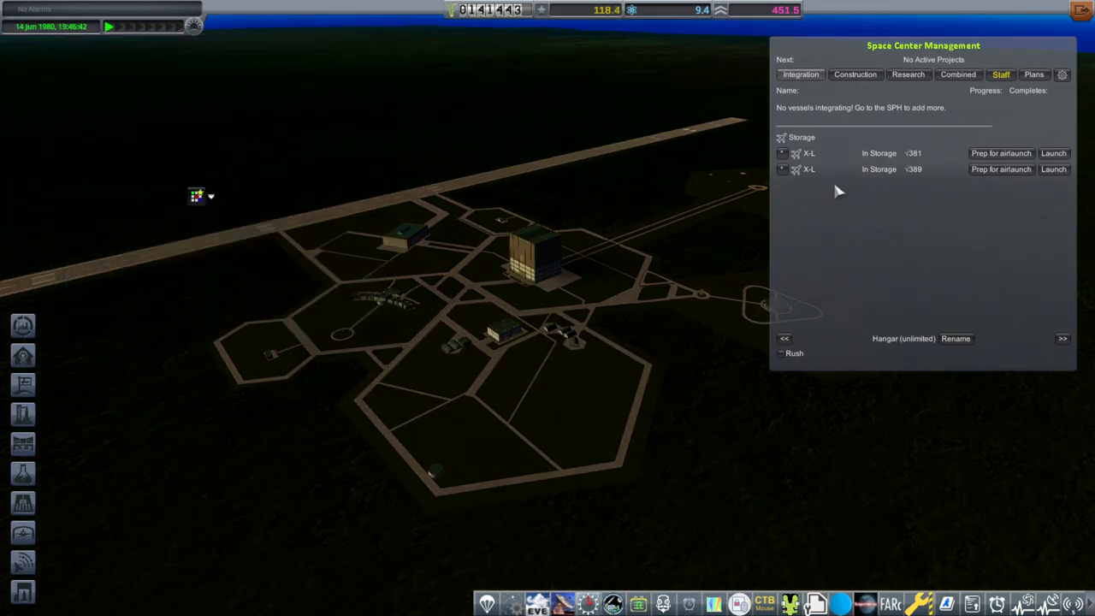
left_click(1001, 168)
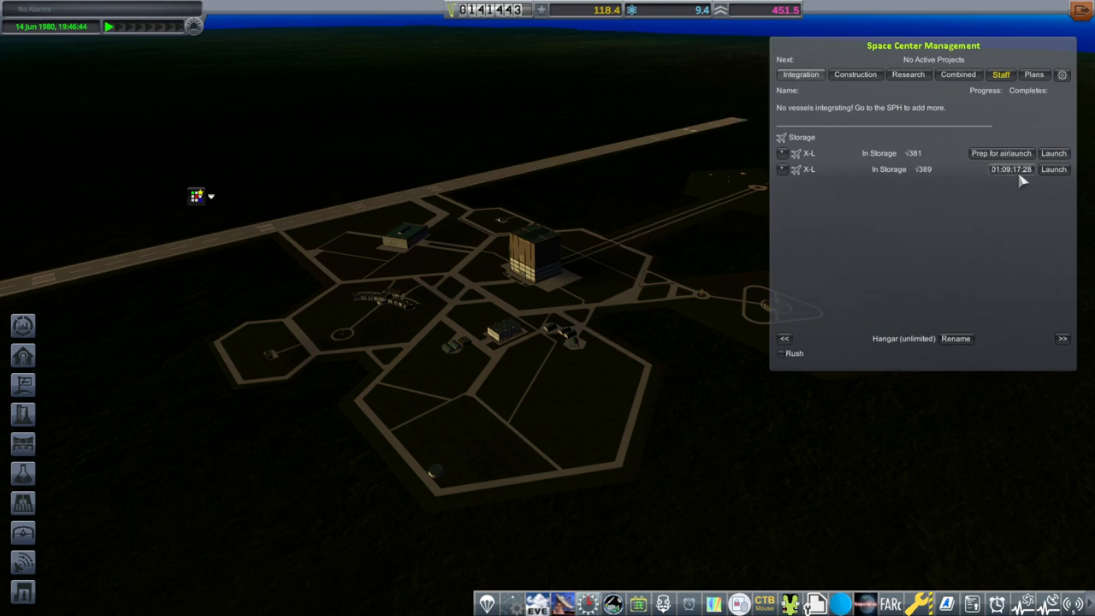
left_click(1053, 168)
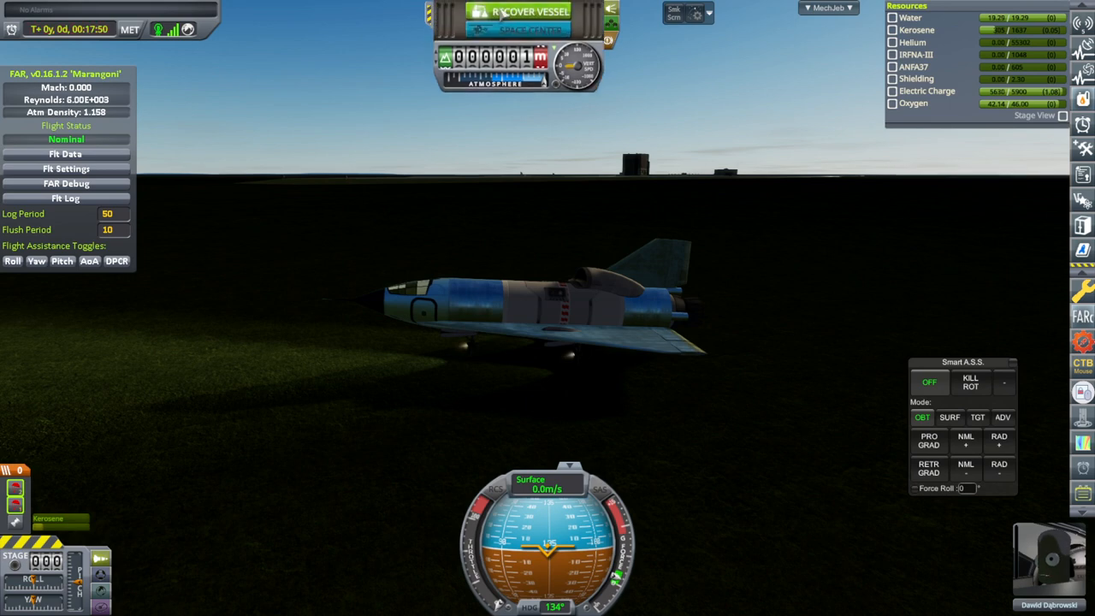
Recover the X-L normally for 1,484 funds and 1.3 science, dismissing both reports.
left_click(529, 11)
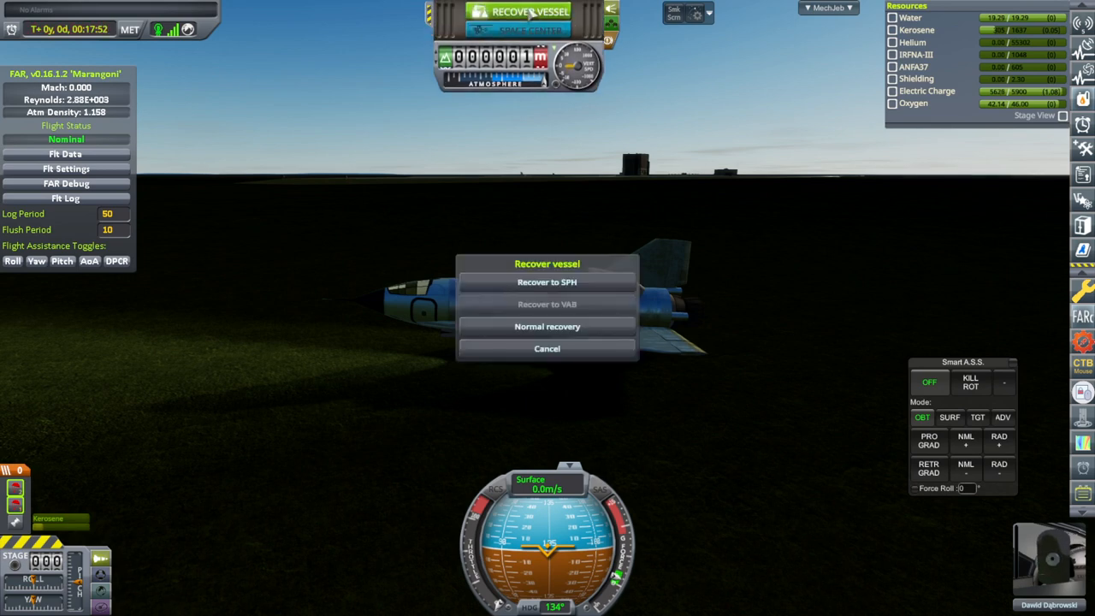
mouse_move(547, 326)
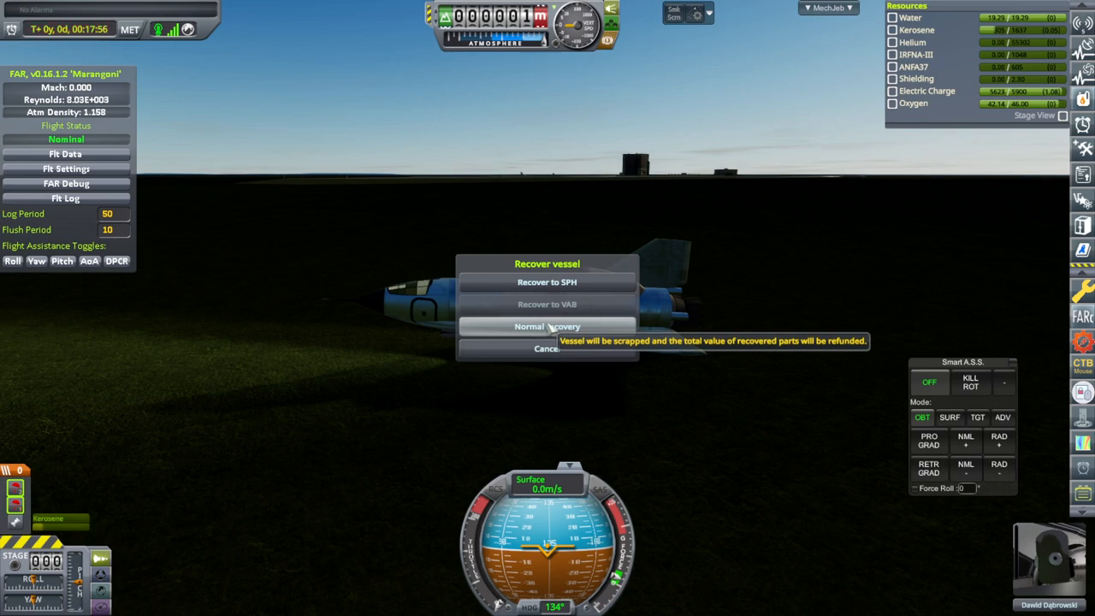
left_click(546, 326)
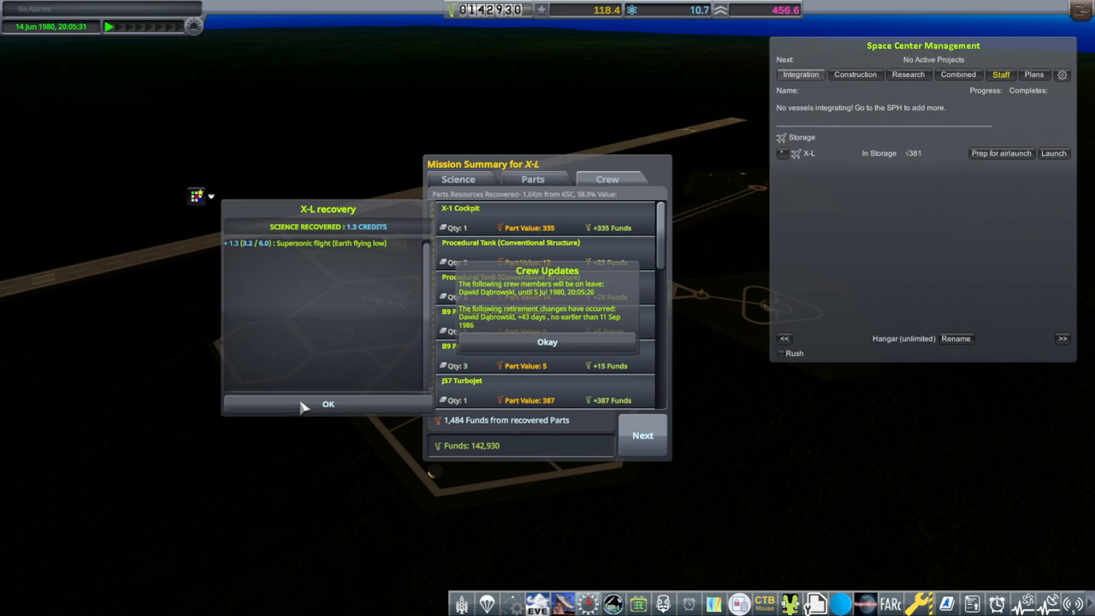
left_click(547, 341)
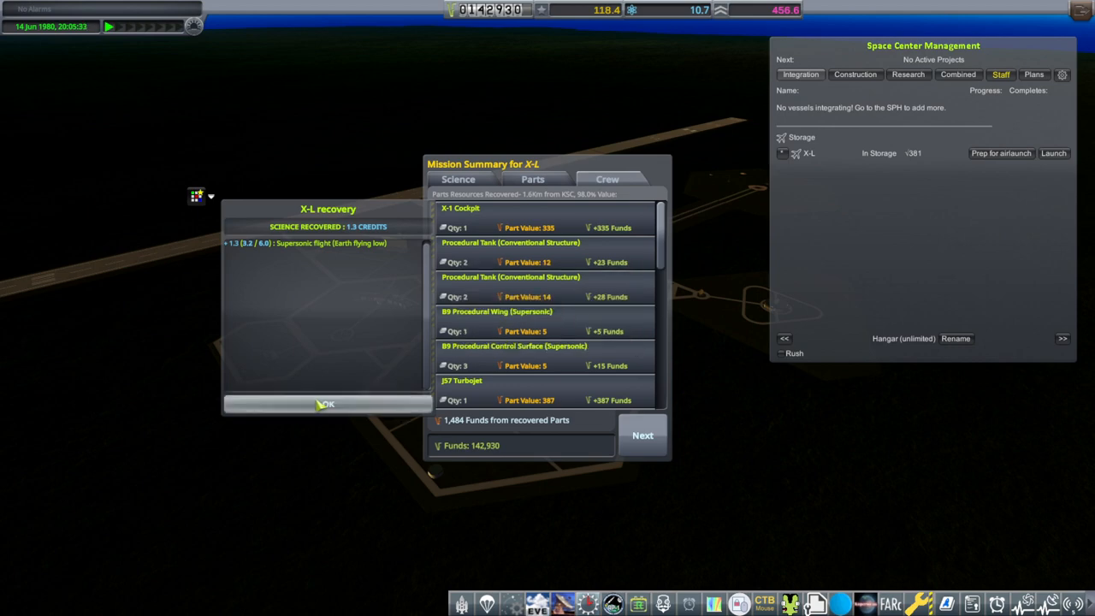
left_click(326, 403)
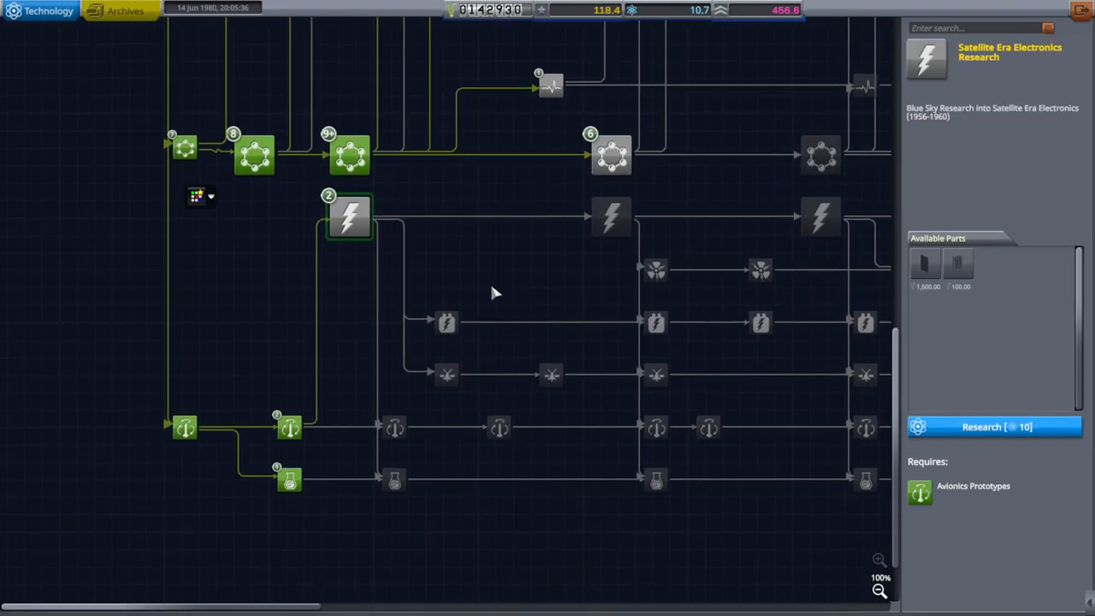
mouse_move(922, 265)
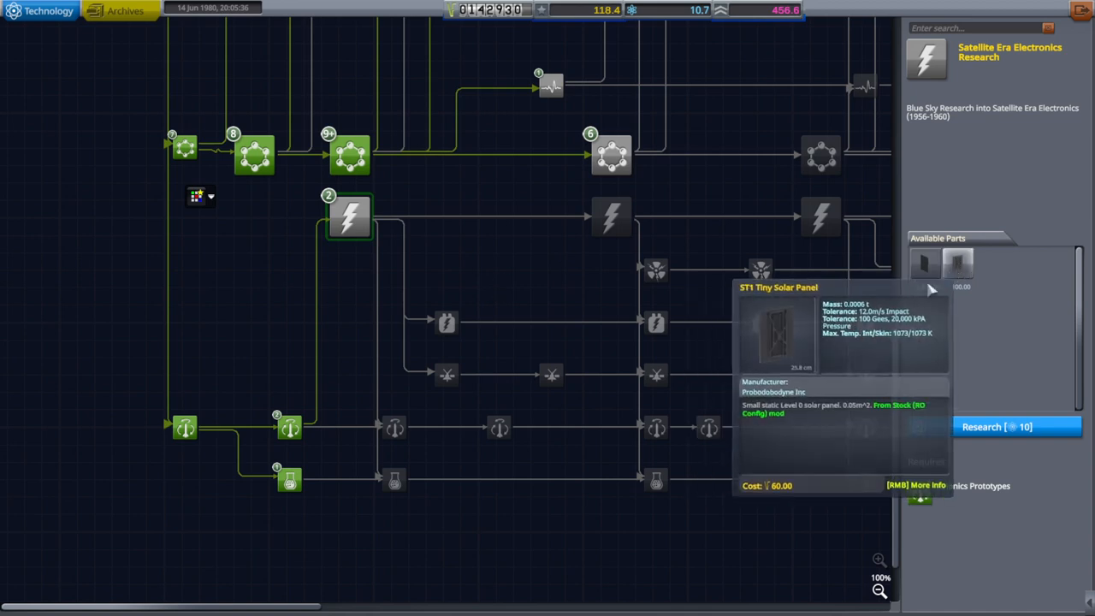
mouse_move(394, 479)
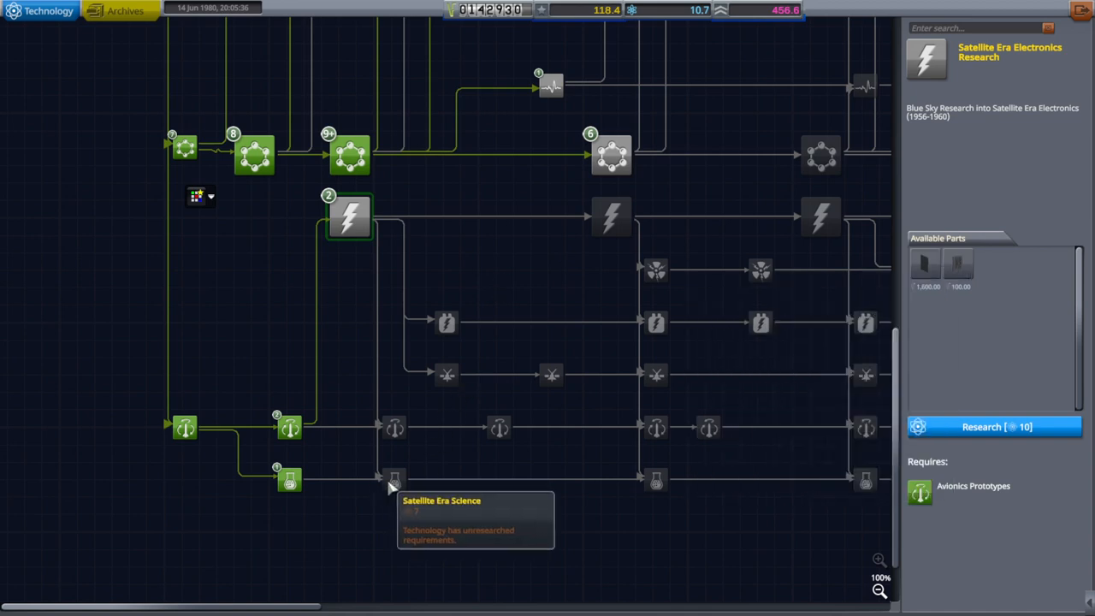
Research Satellite Era Electronics for 10 science and leave the tech tree.
left_click(394, 480)
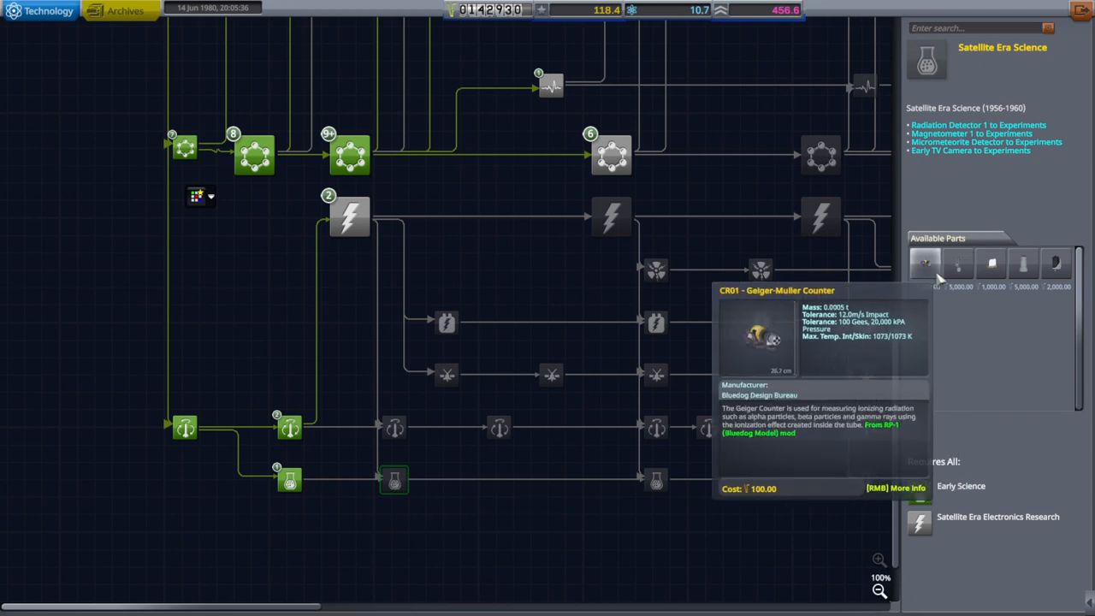
mouse_move(866, 478)
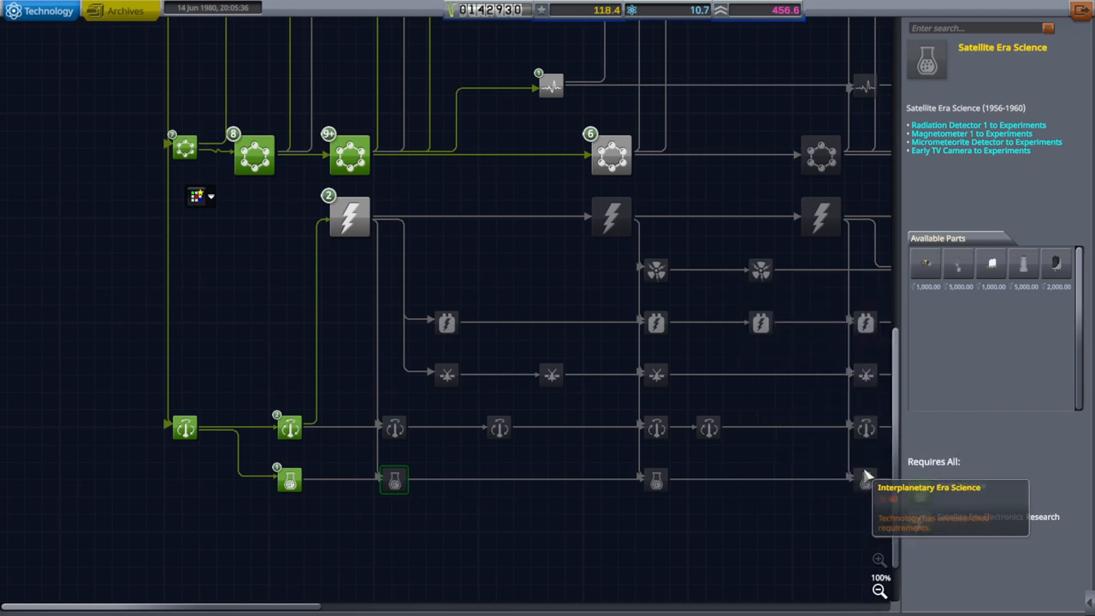
left_click(350, 215)
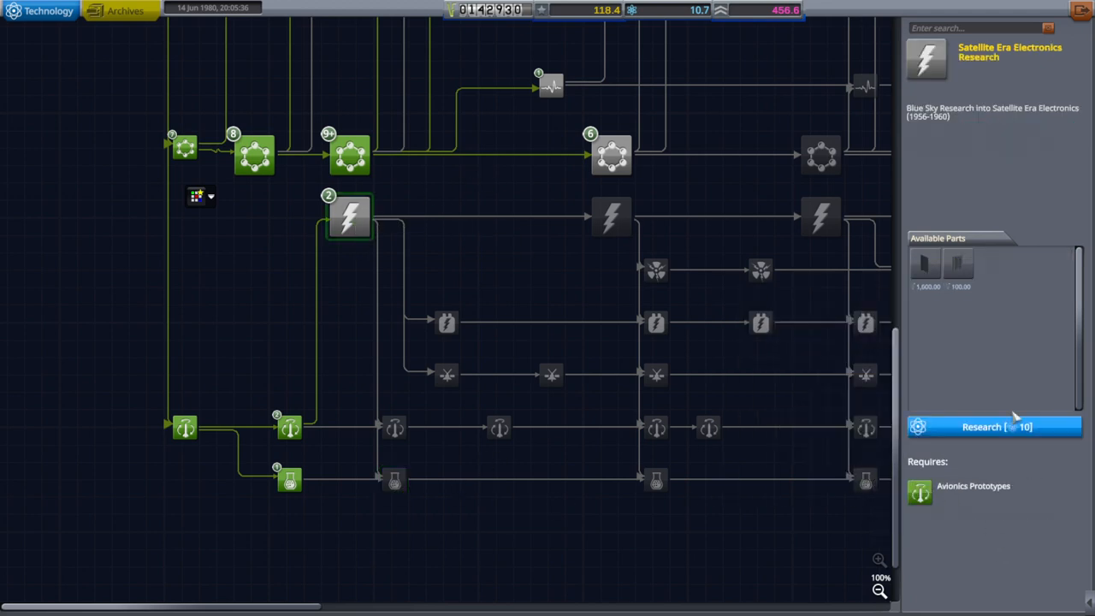
left_click(995, 427)
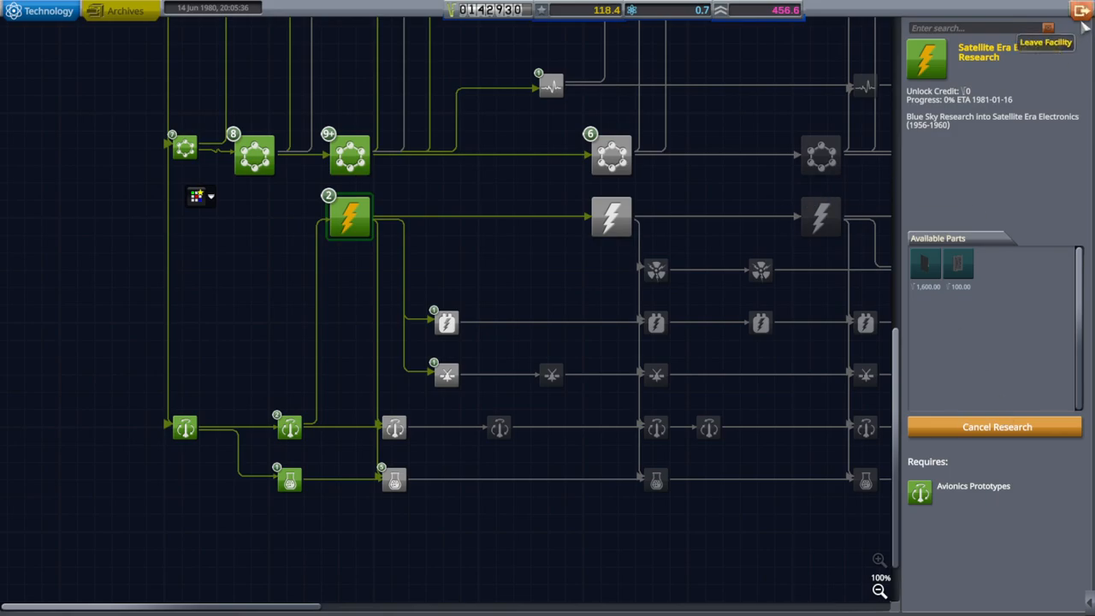
left_click(1045, 42)
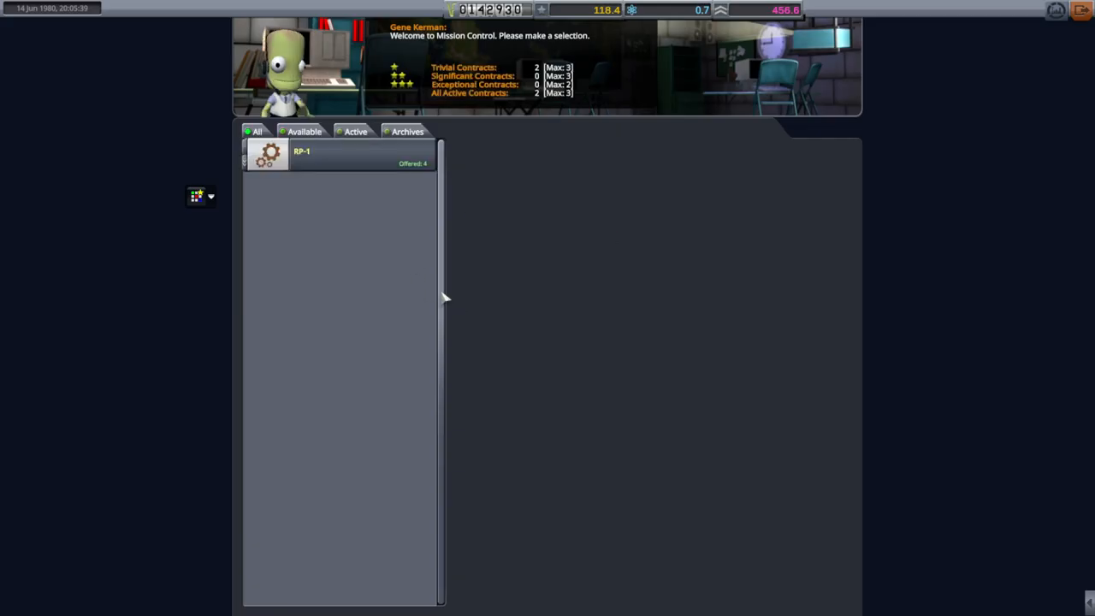
Open the First Solar-Powered Satellite contract under Early Satellite (Light) in Mission Control.
left_click(301, 152)
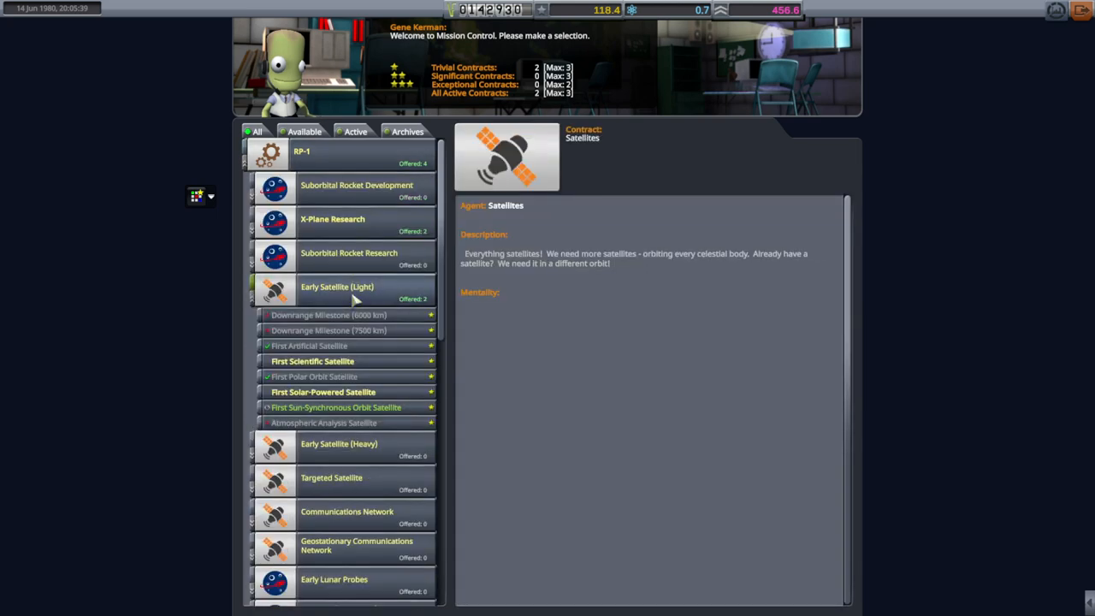
left_click(323, 392)
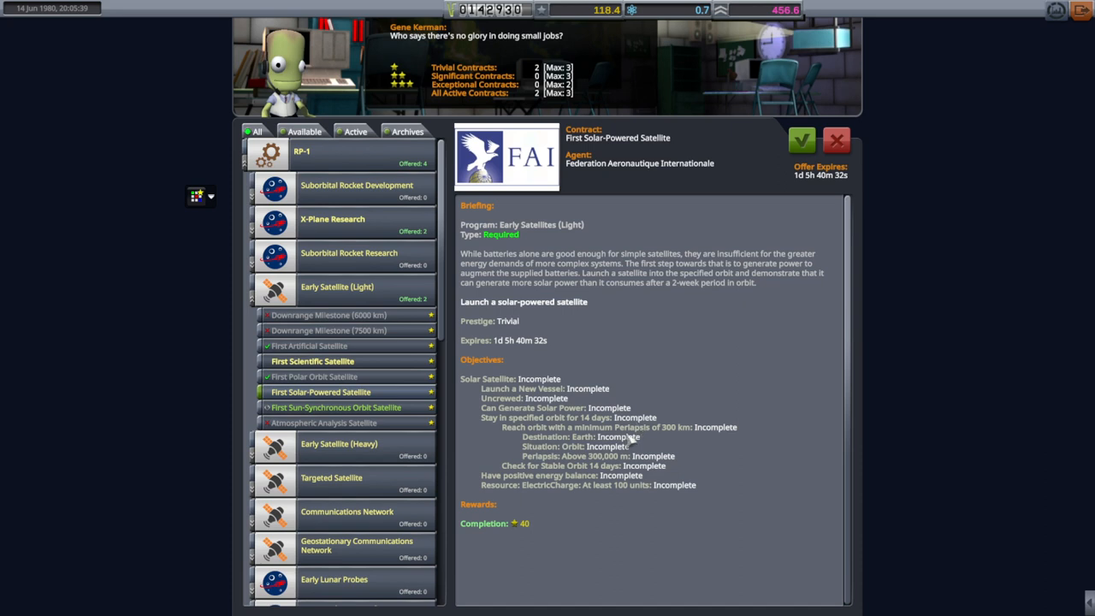
mouse_move(616, 485)
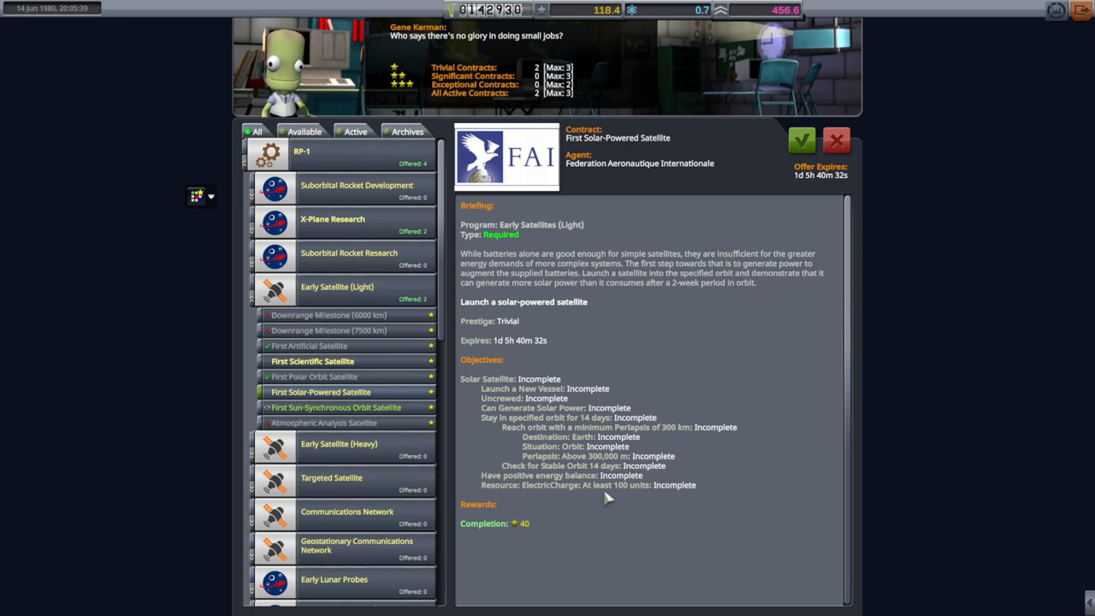
mouse_move(637, 80)
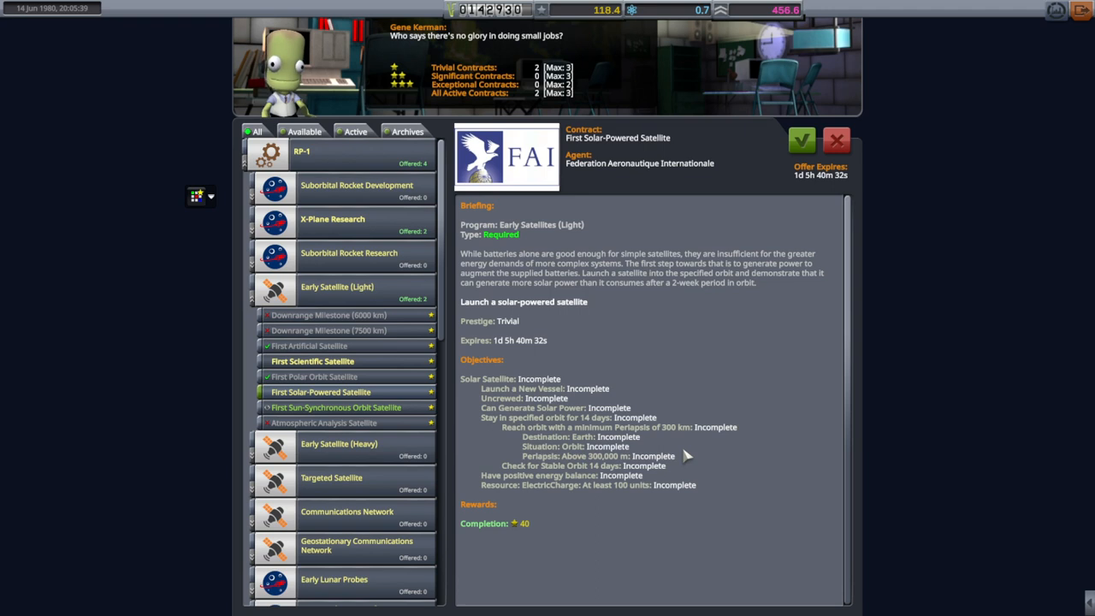
mouse_move(667, 334)
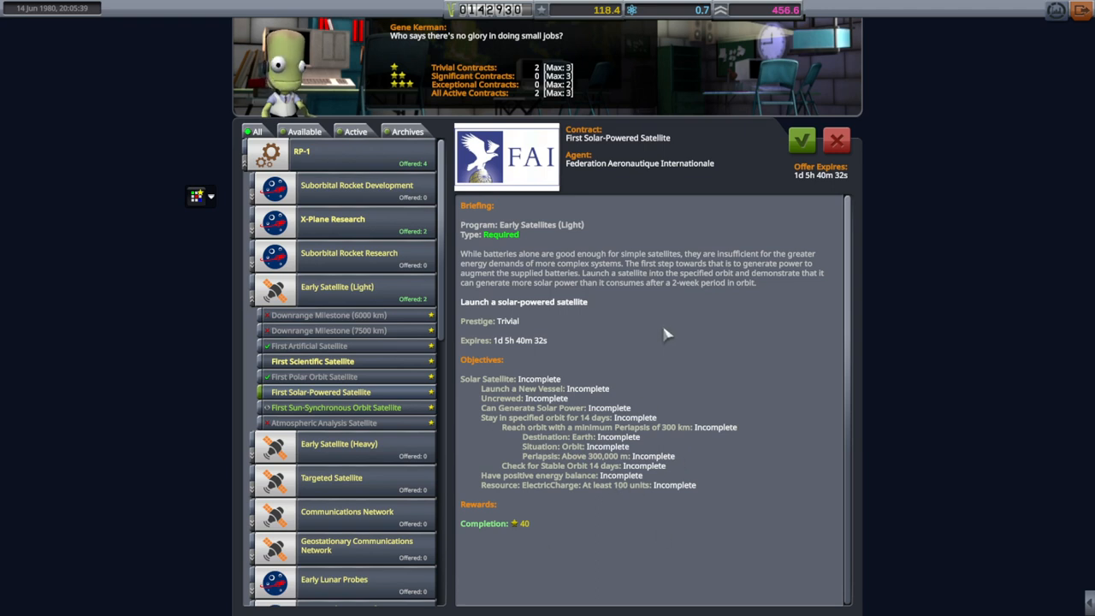
mouse_move(565, 293)
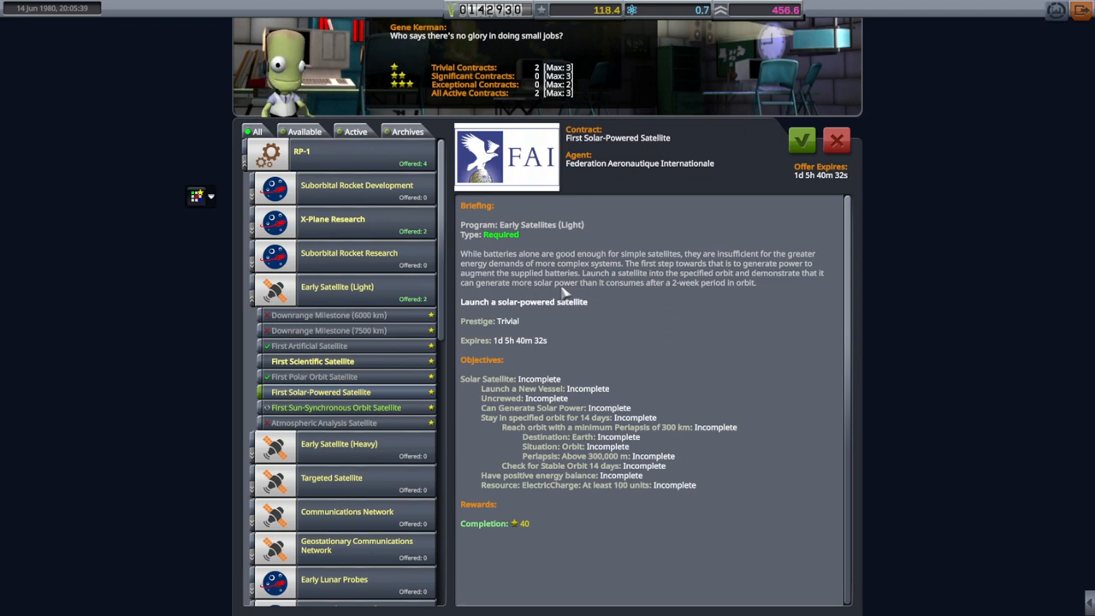
mouse_move(637, 300)
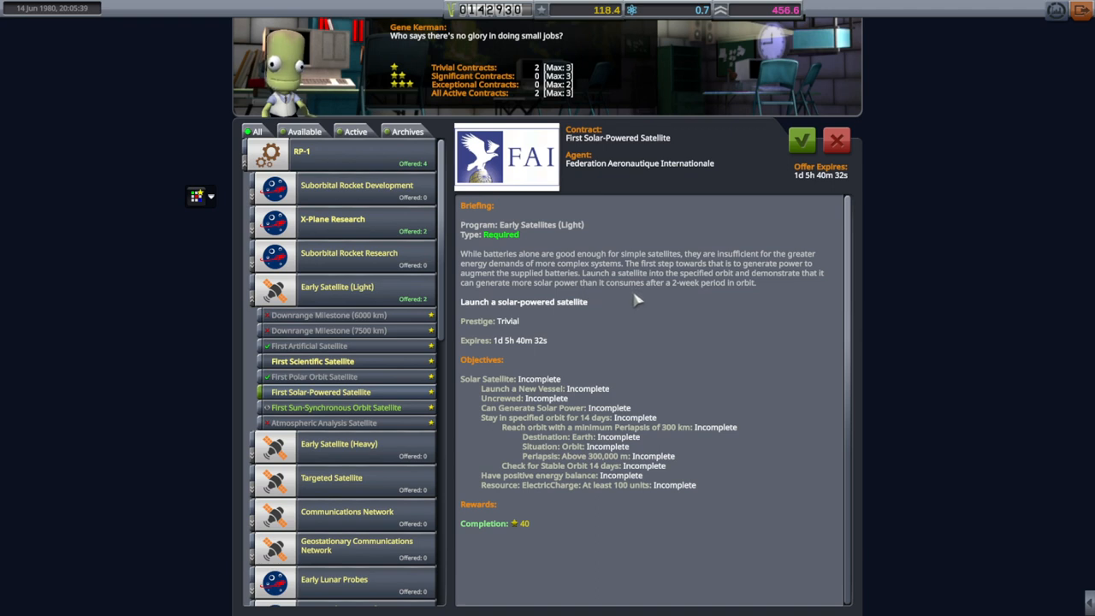
mouse_move(719, 302)
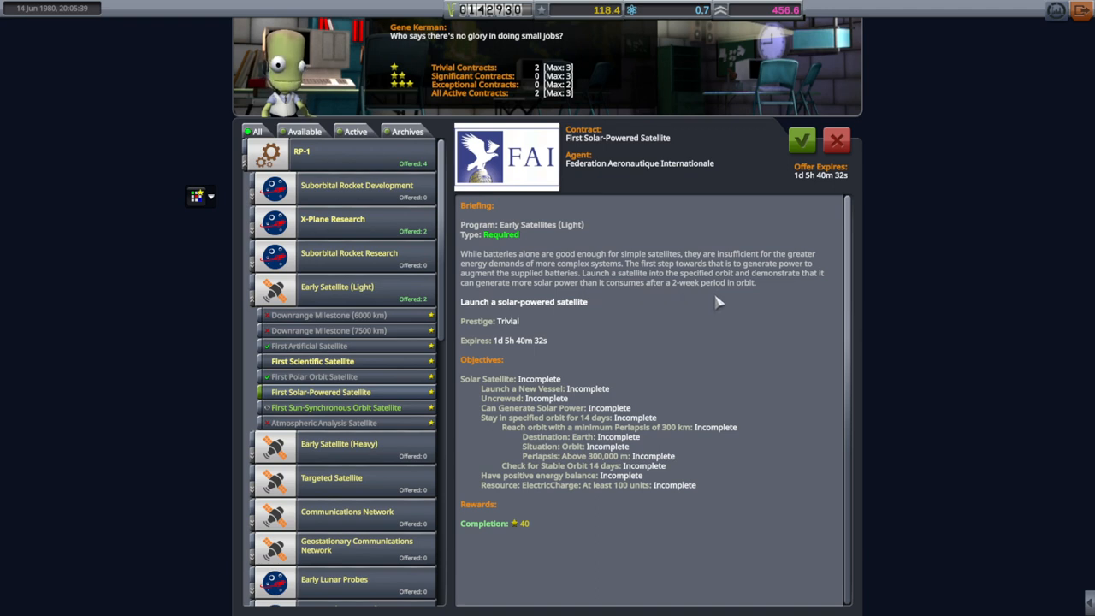
mouse_move(1070, 34)
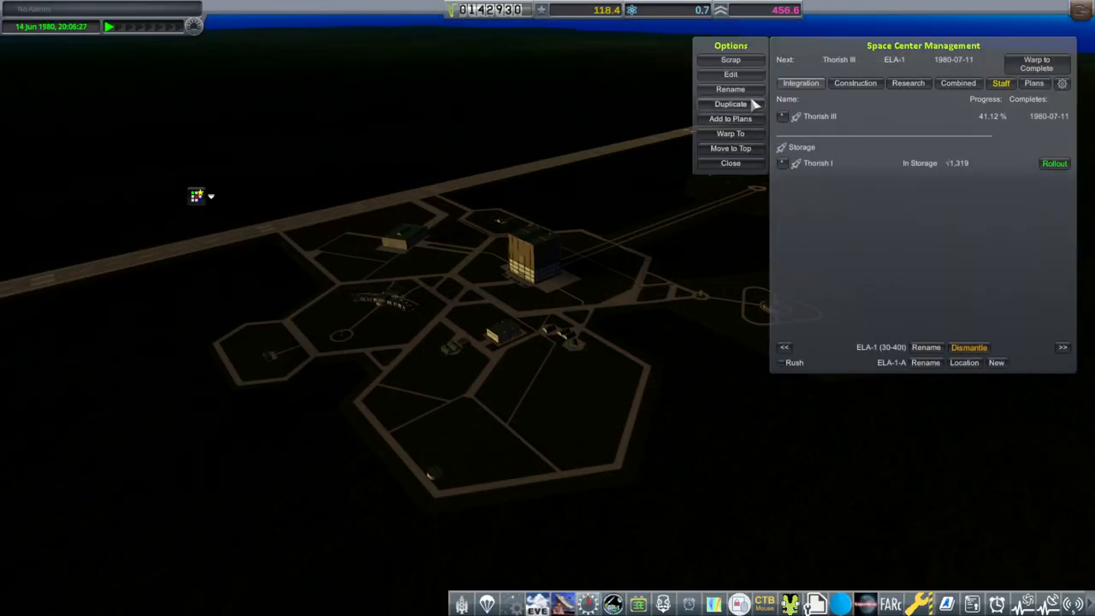
Edit Thorish III, fit static solar panels around the nose, then shorten and narrow them.
left_click(731, 74)
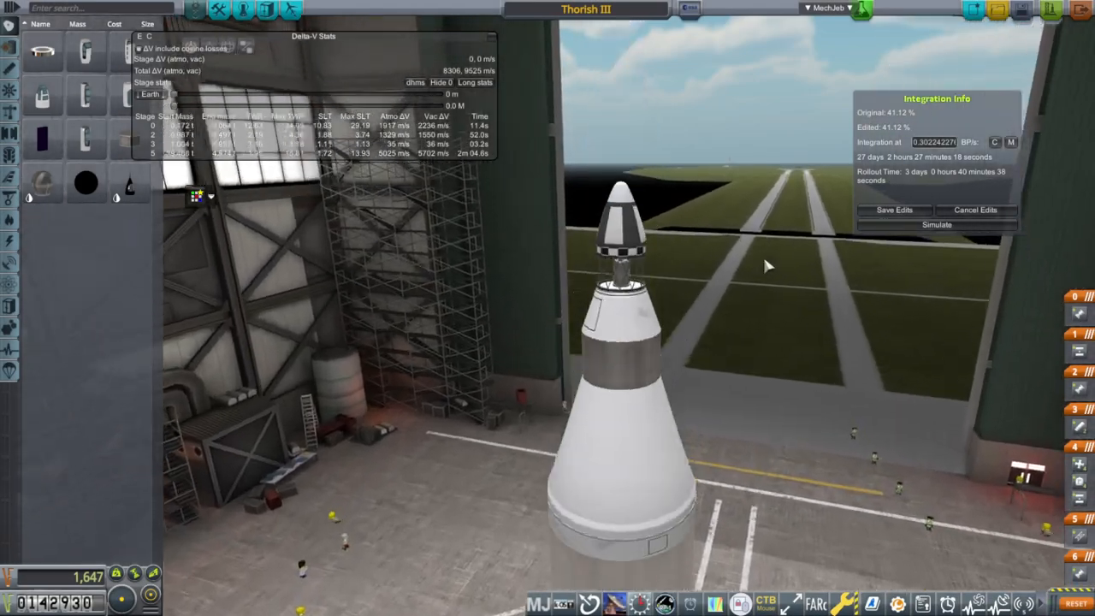
left_click(625, 248)
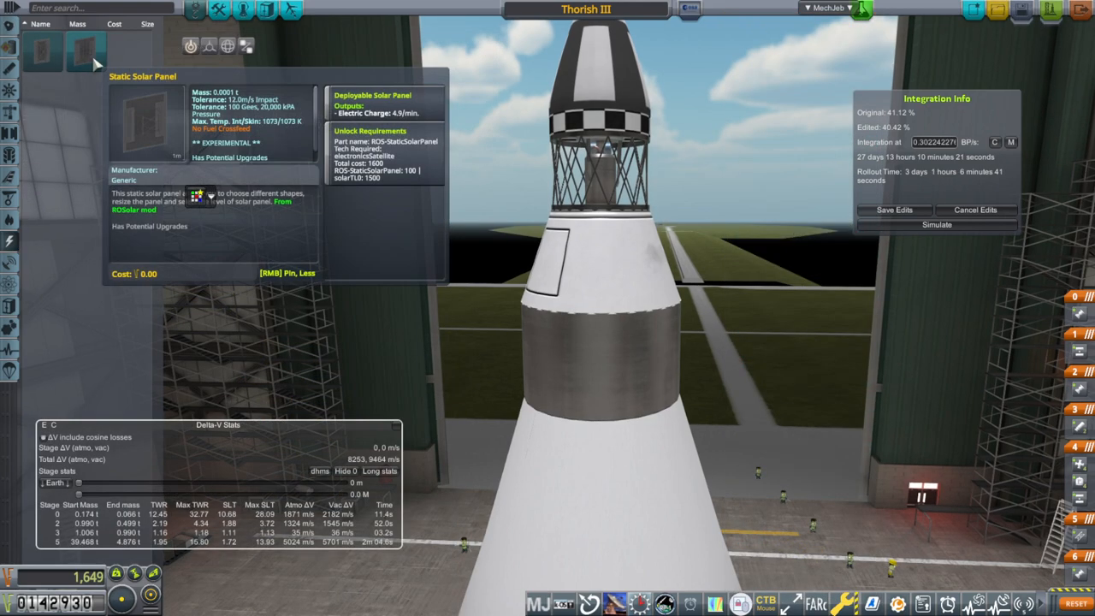
mouse_move(41, 50)
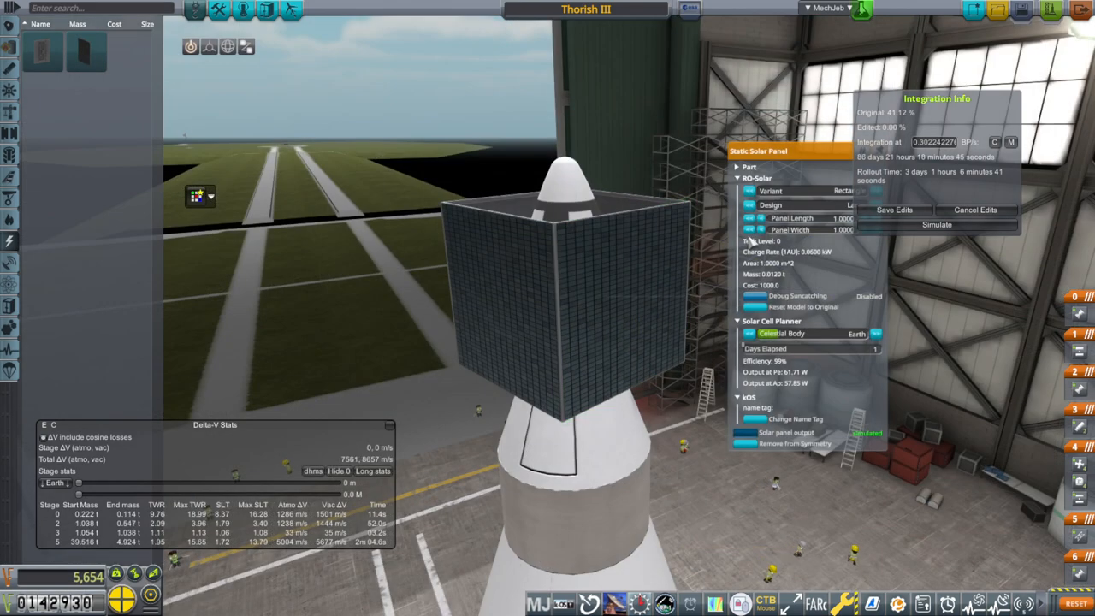
left_click(763, 219)
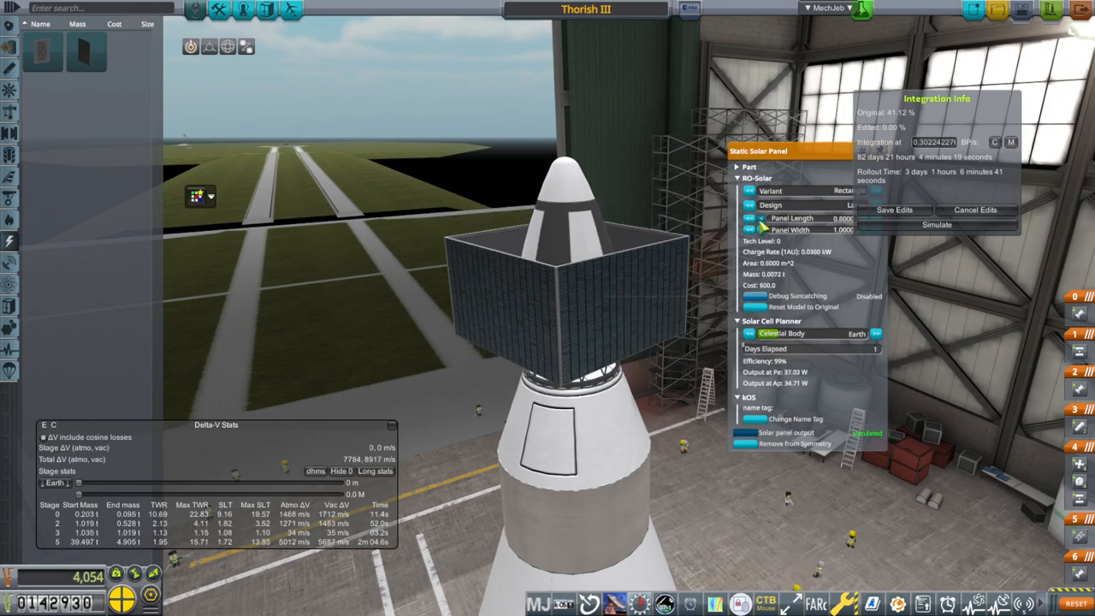
left_click(761, 218)
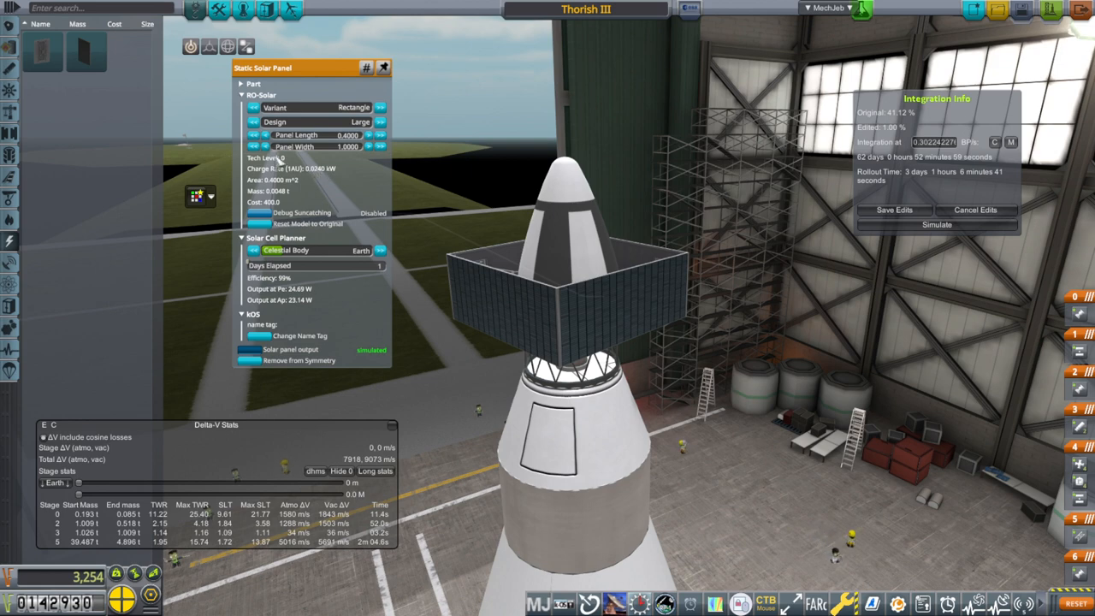
left_click(254, 146)
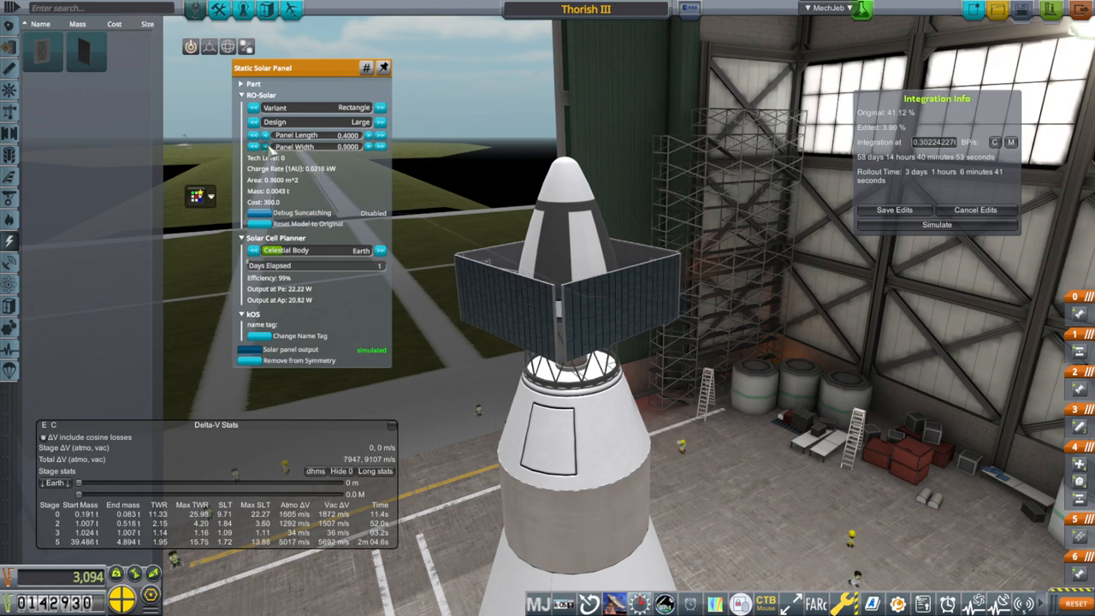
left_click(255, 146)
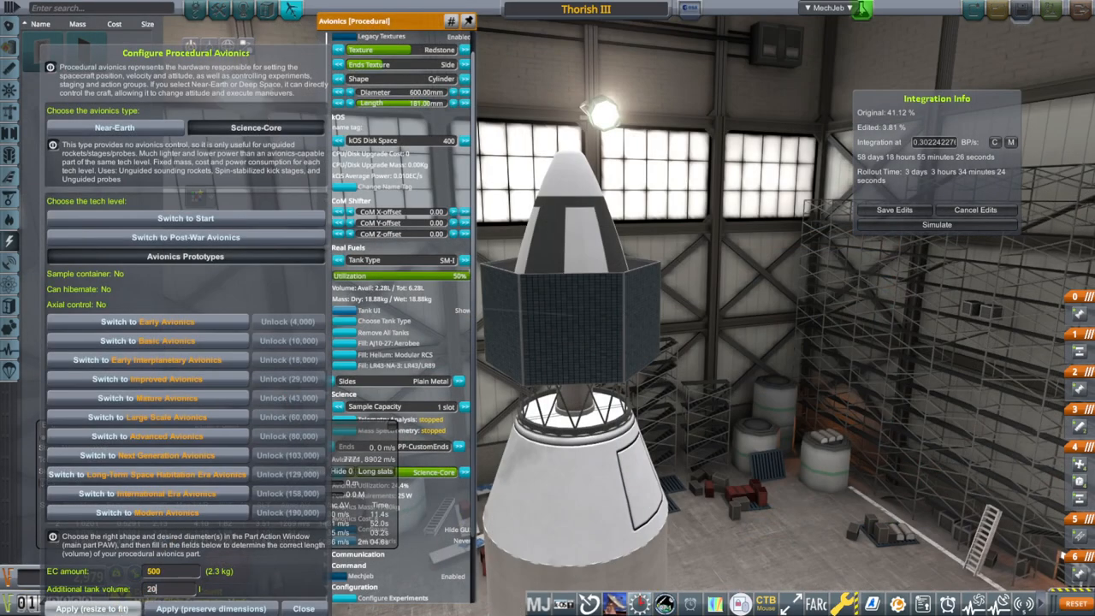
Reattach the solar panels around the satellite body at length 0.554 and width 0.404.
left_click(92, 608)
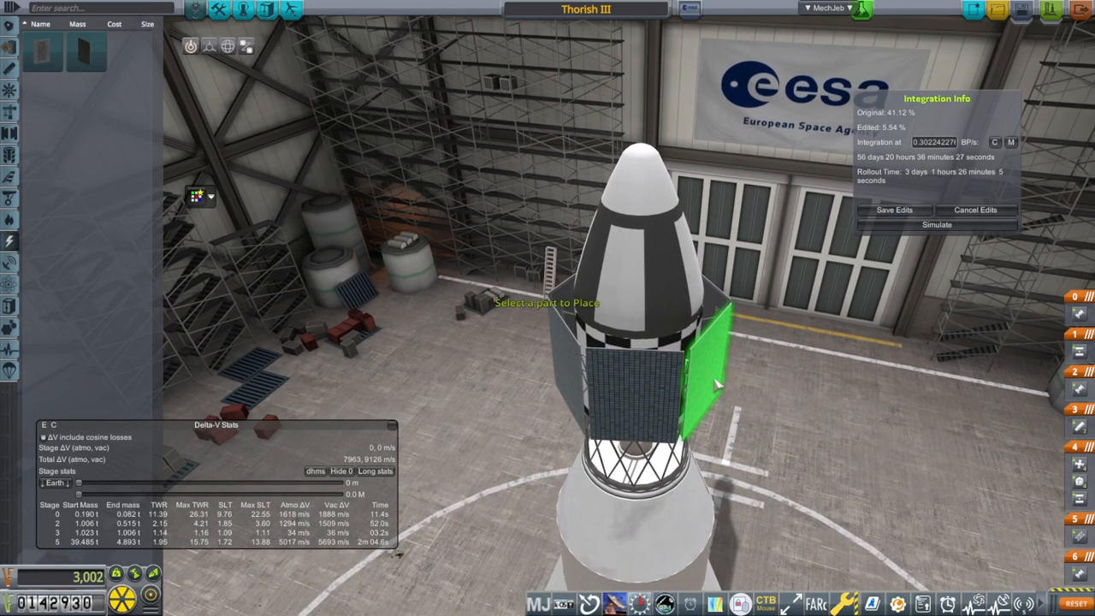
left_click(208, 46)
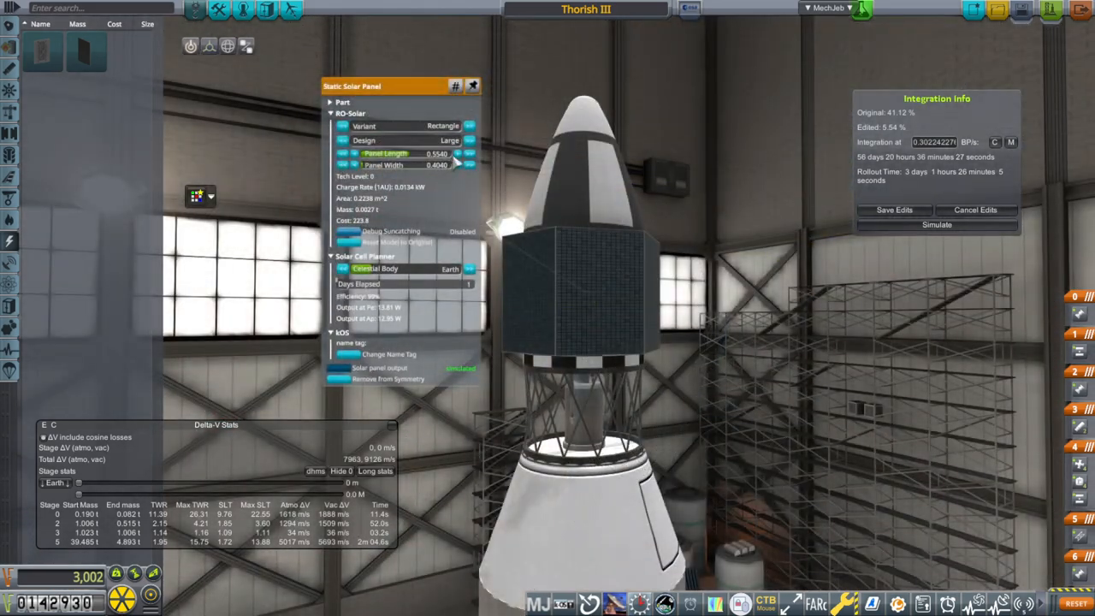
left_click(469, 153)
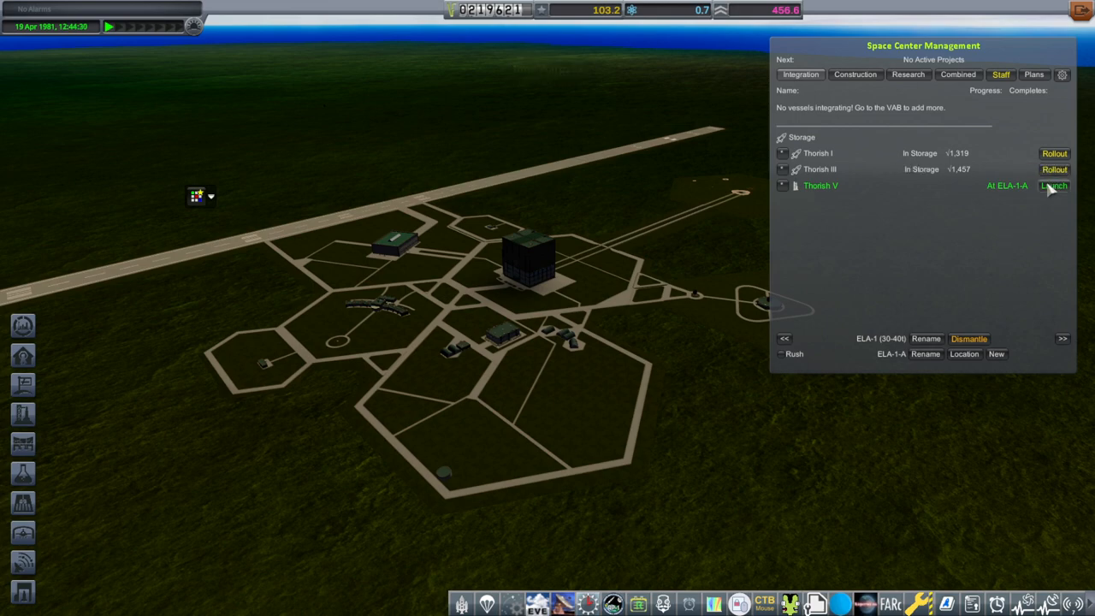
Launch Thorish V from pad ELA-1-A.
left_click(1054, 185)
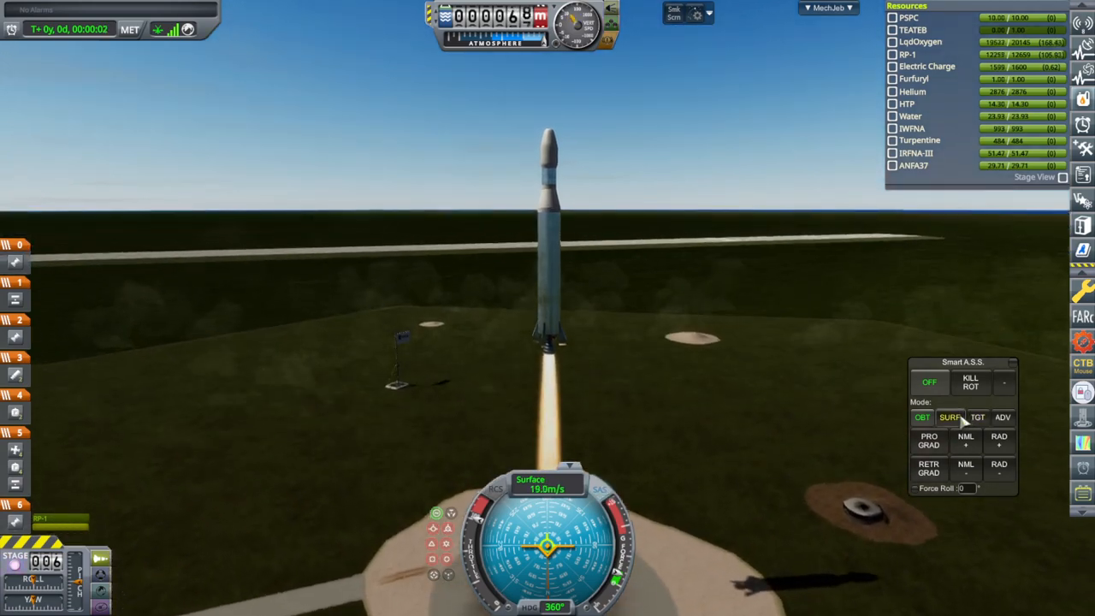
Stage off the spent first stage and set Smart A.S.S. to hold OBT Prograde.
left_click(950, 418)
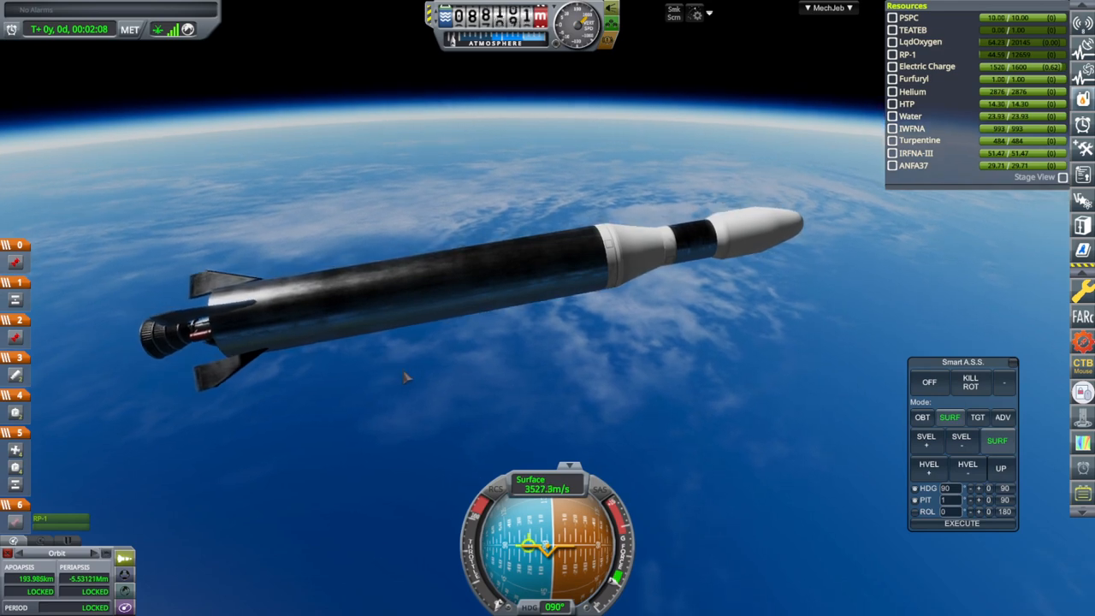
key("space")
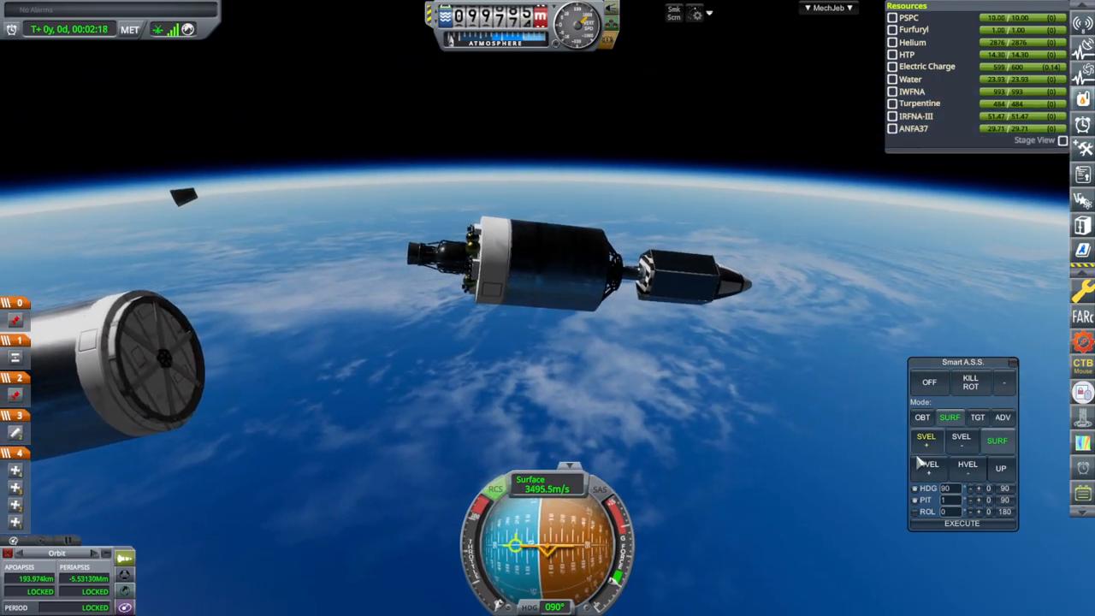
left_click(922, 417)
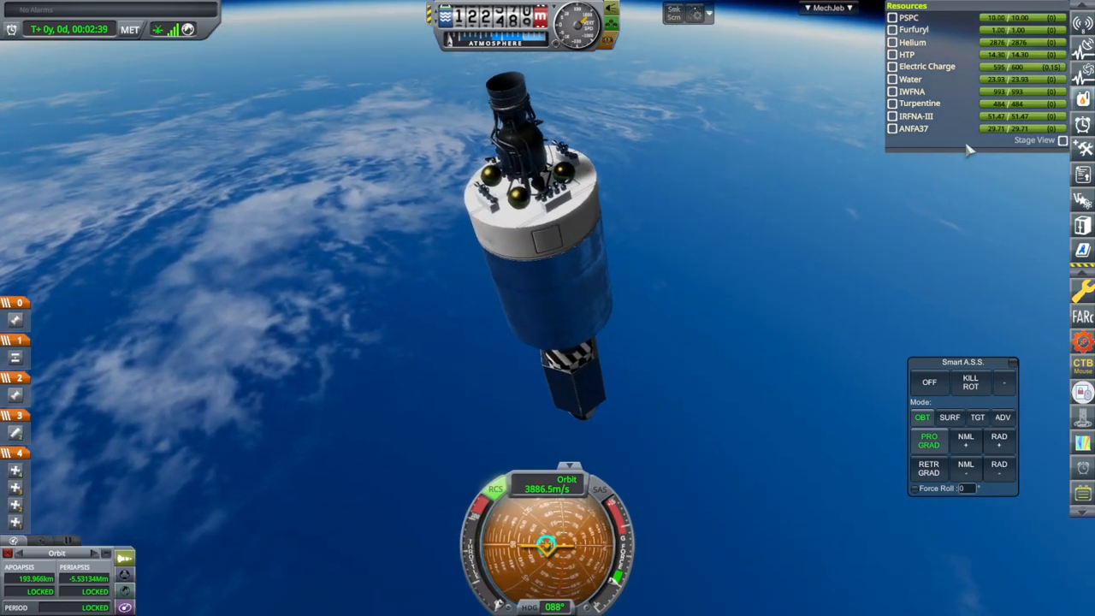
Open the MechJeb module list while the upper stage coasts.
left_click(828, 7)
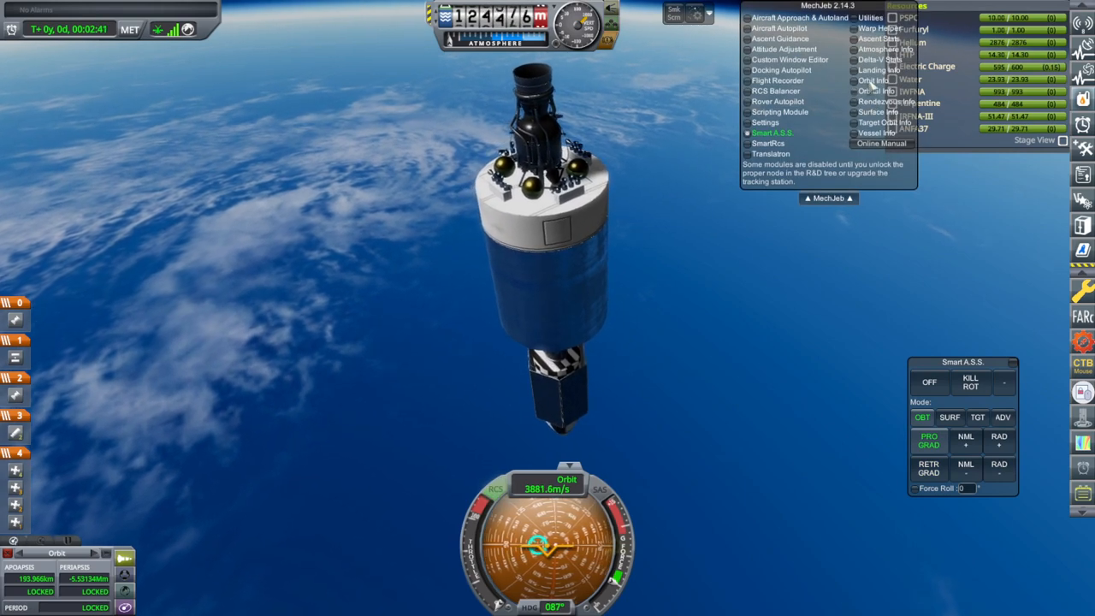
left_click(876, 70)
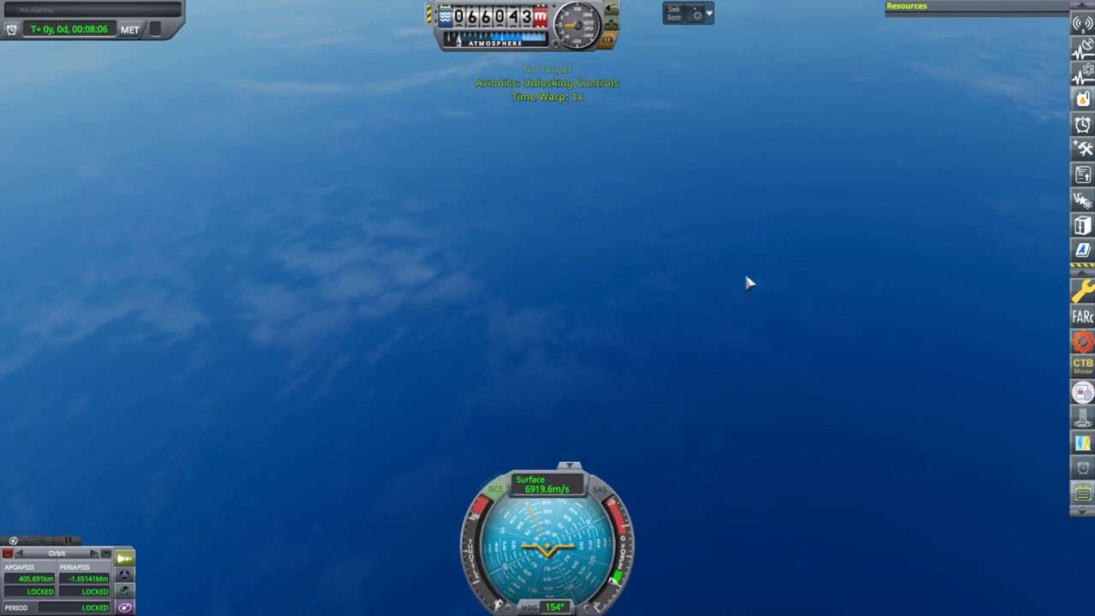
mouse_move(755, 249)
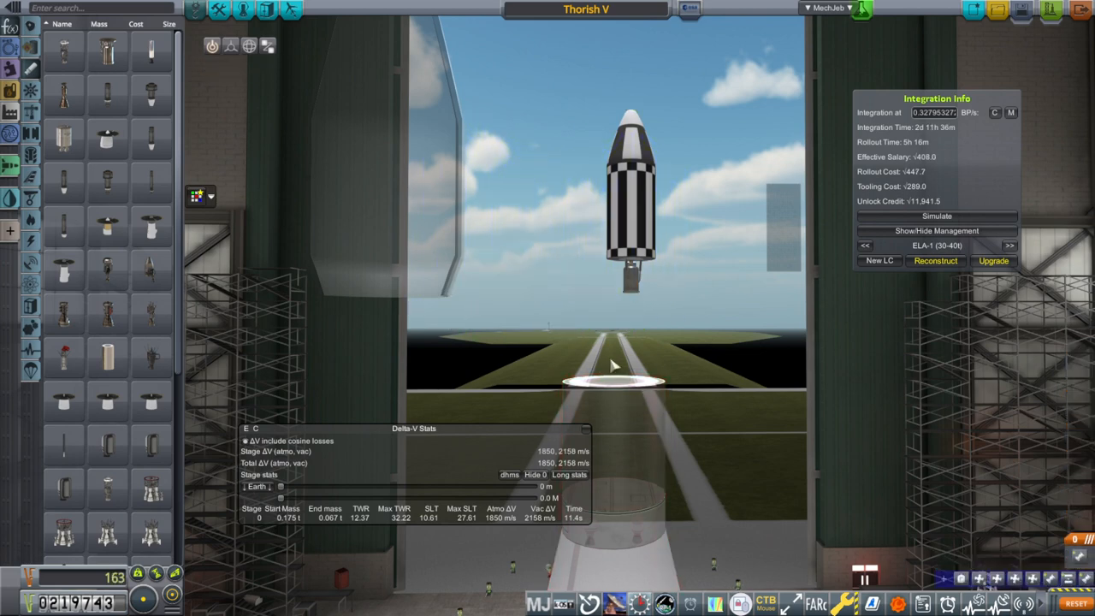
mouse_move(629, 282)
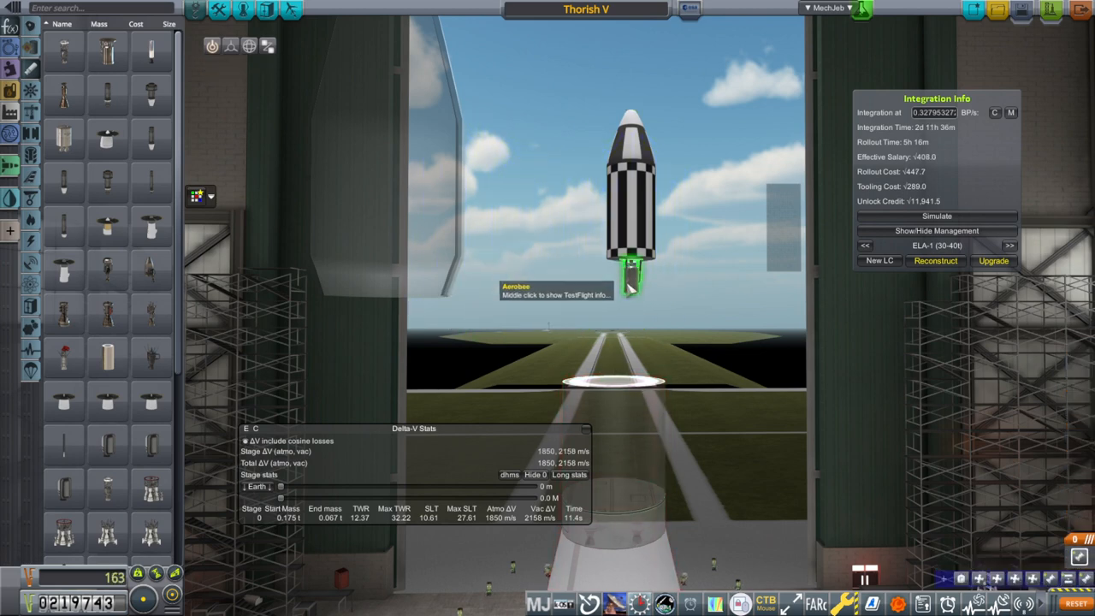
mouse_move(620, 360)
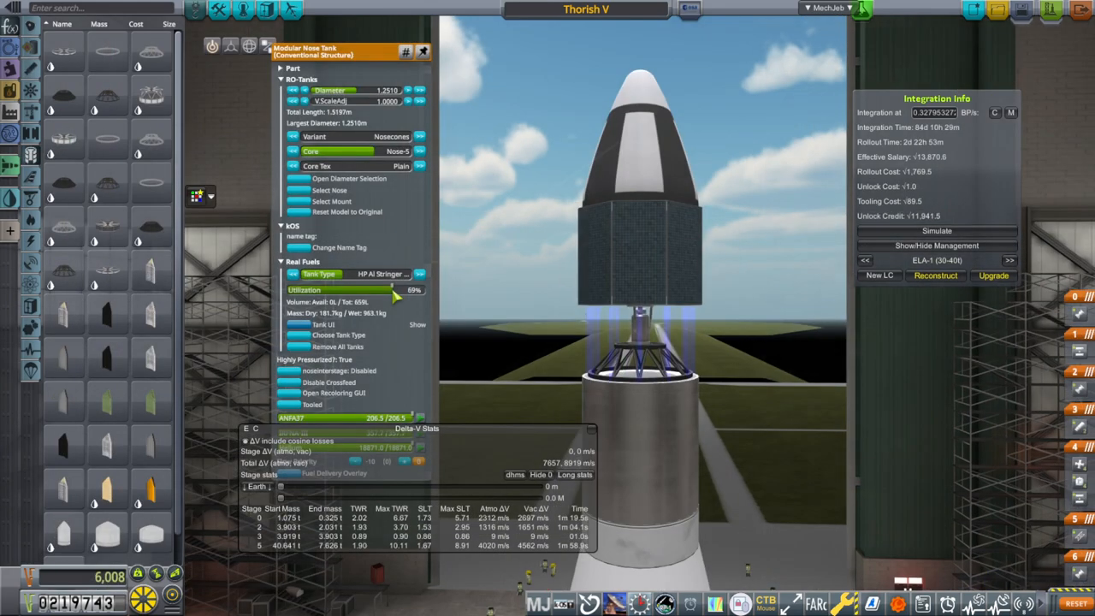
Lower the Modular Nose Tank's Real Fuels utilization slider to about 60%.
left_click_drag(398, 295, 383, 295)
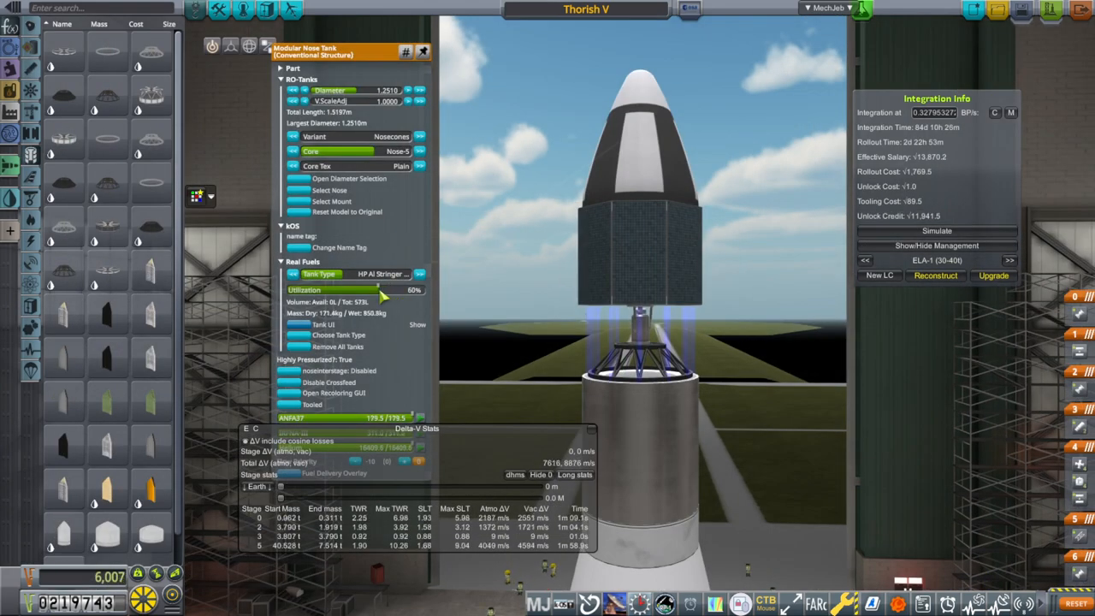
left_click_drag(385, 290, 379, 290)
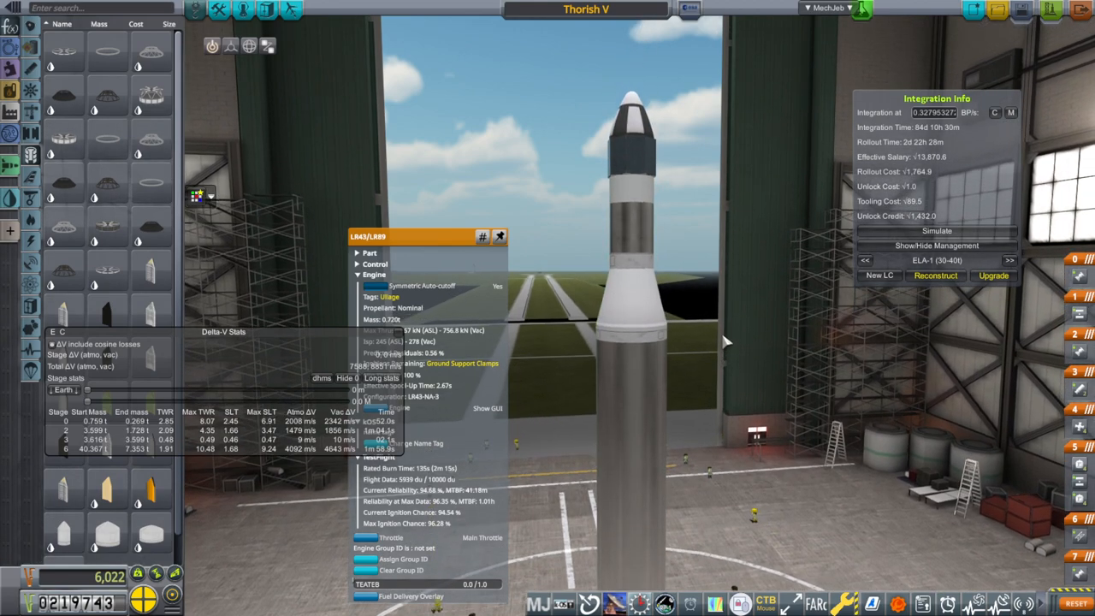
left_click(633, 239)
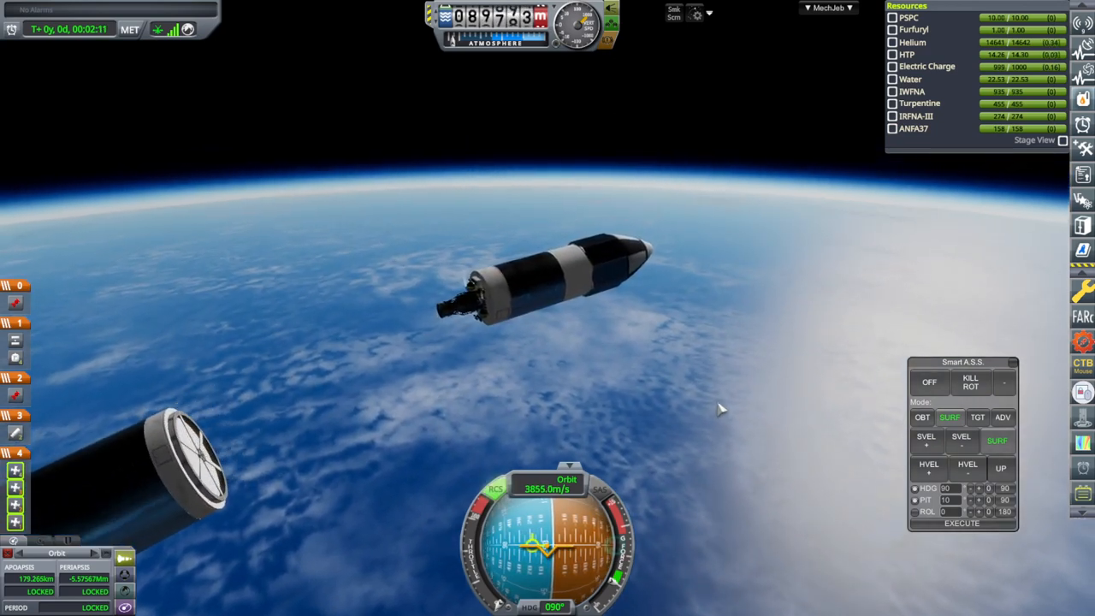
Kill rotation in Smart A.S.S., hold orbital prograde, and check the MechJeb module list.
left_click(971, 382)
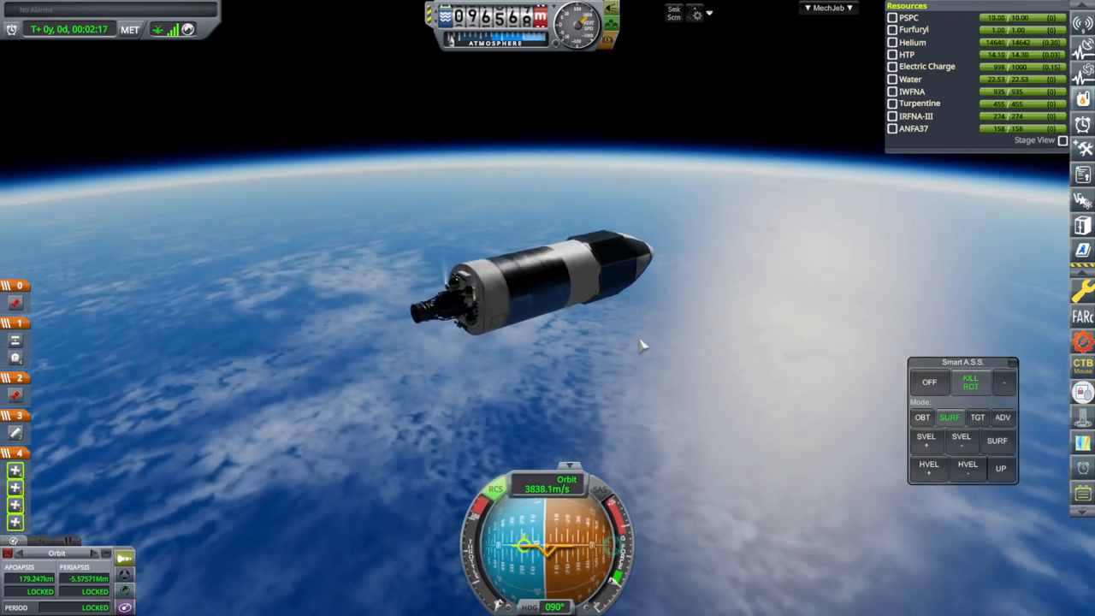
left_click(923, 417)
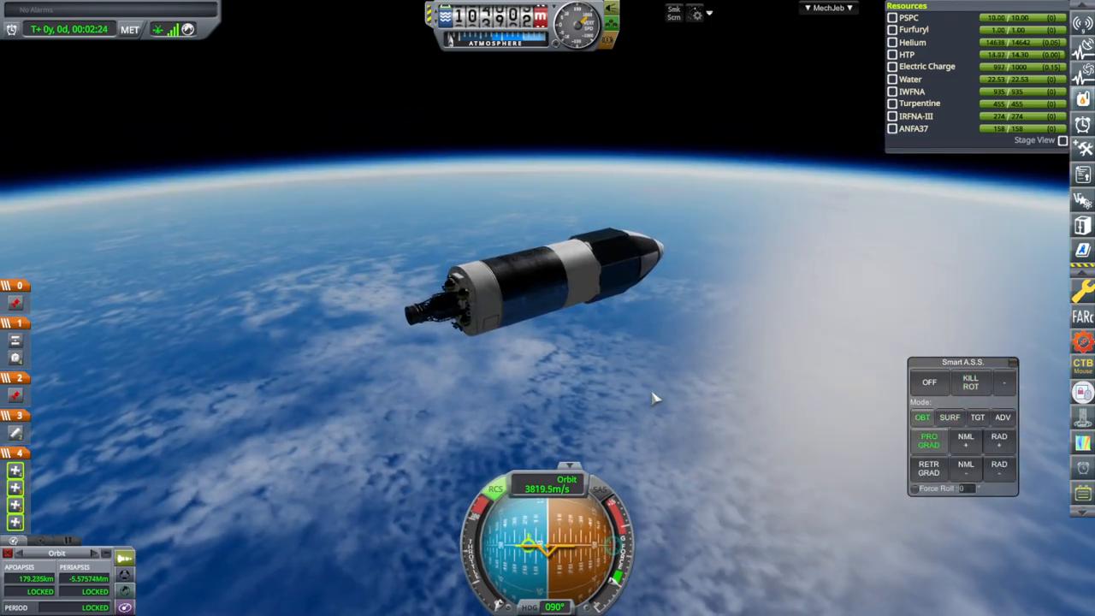
mouse_move(839, 26)
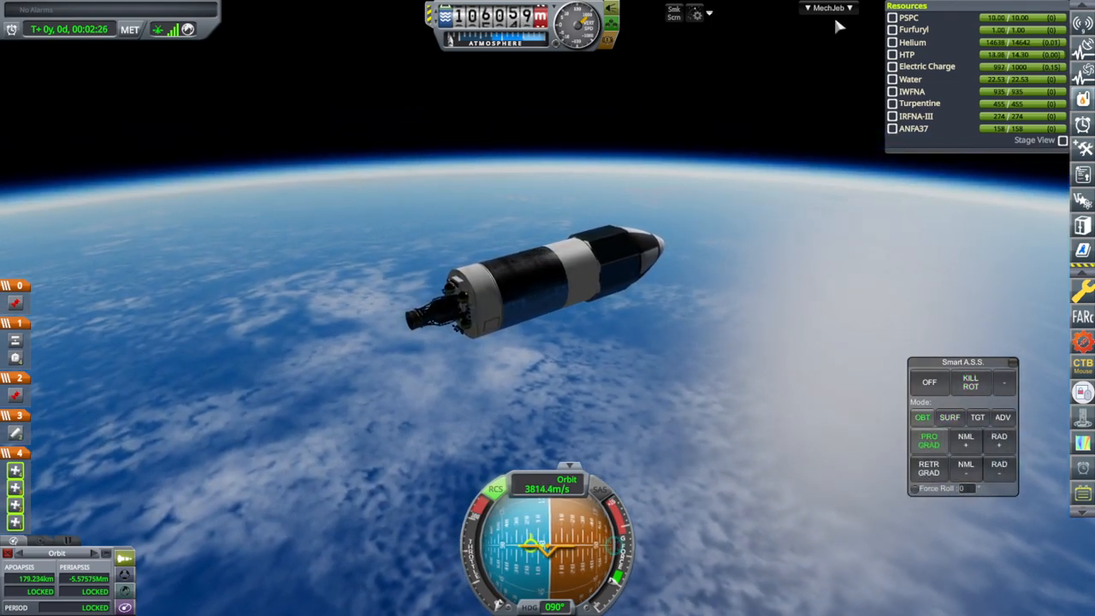
left_click(828, 8)
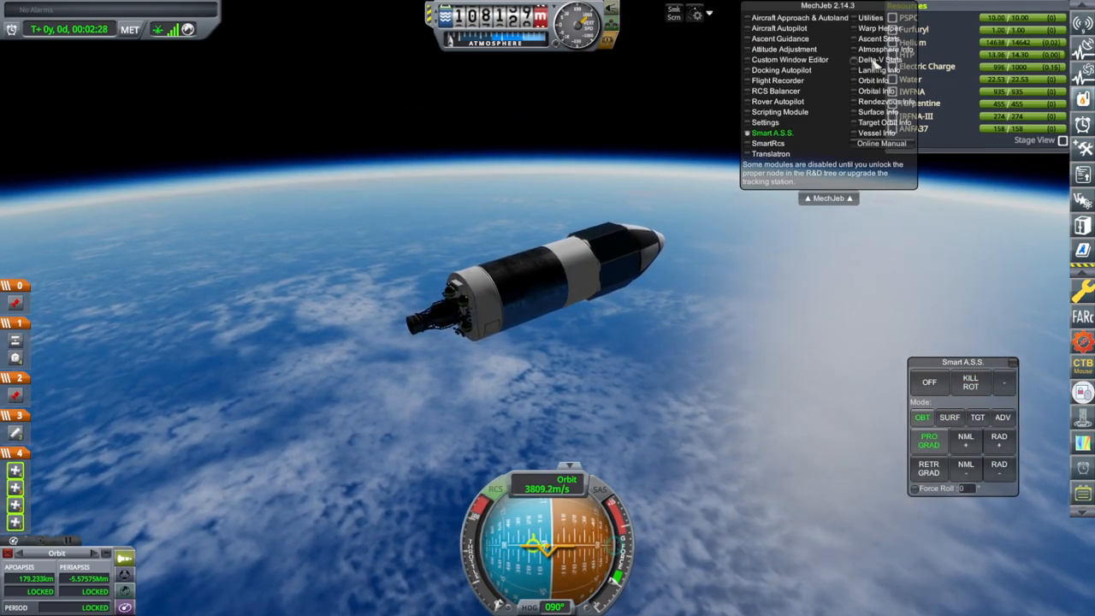
left_click(875, 59)
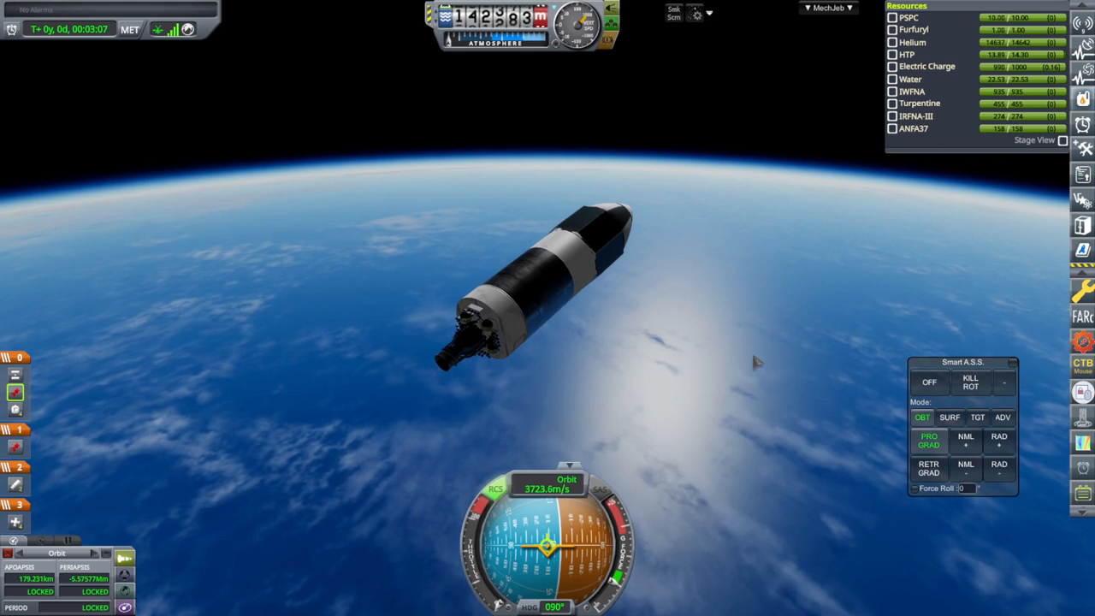
Re-engage Smart A.S.S. KILL ROT and open the MechJeb menu during the final-stage burn.
left_click(970, 383)
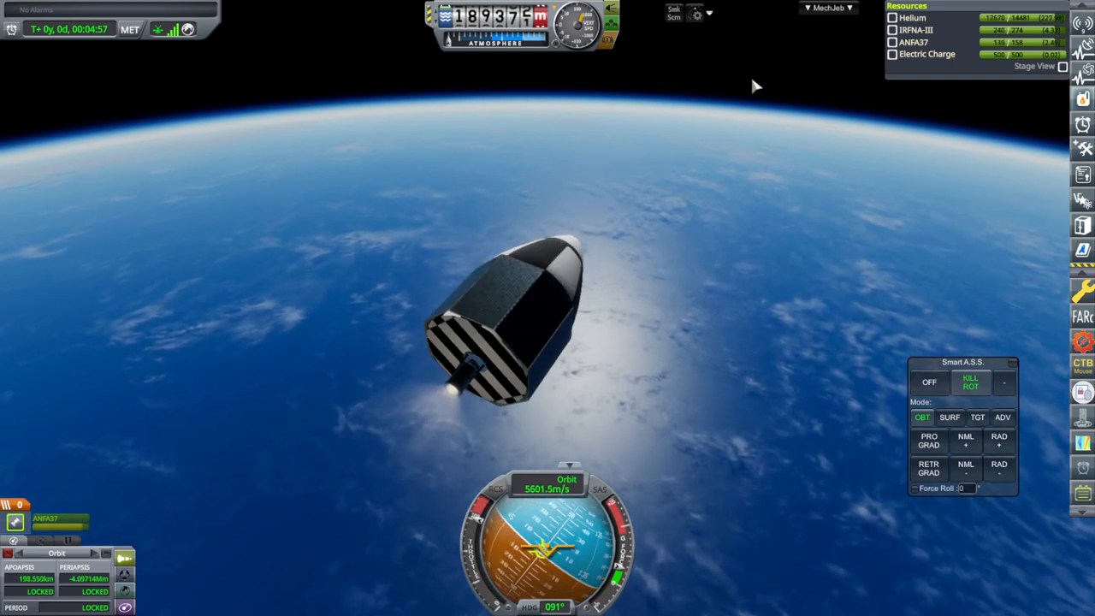
left_click(828, 6)
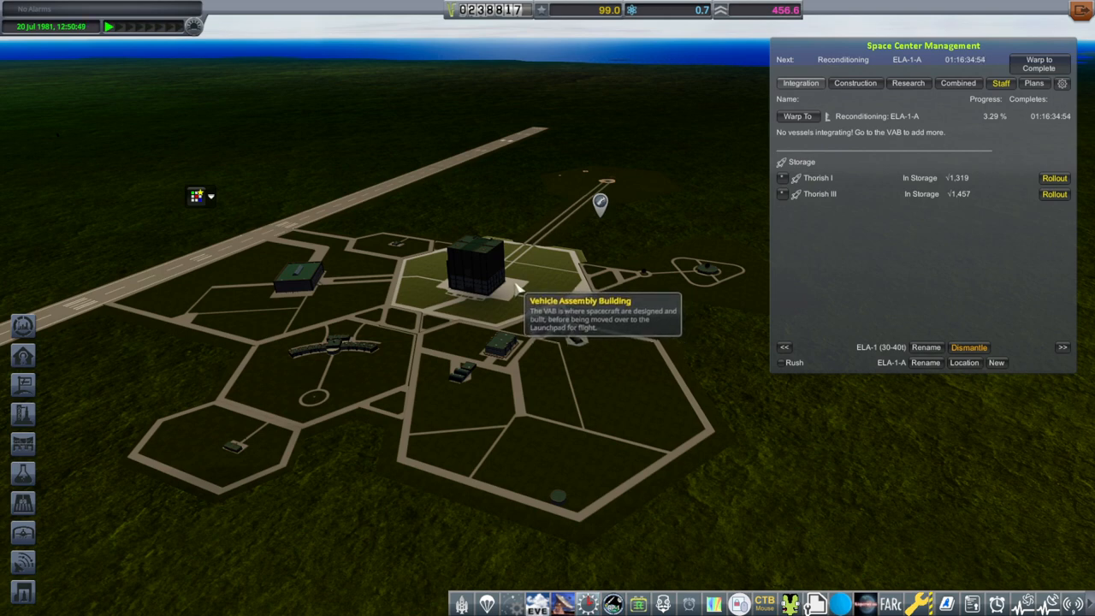
mouse_move(657, 94)
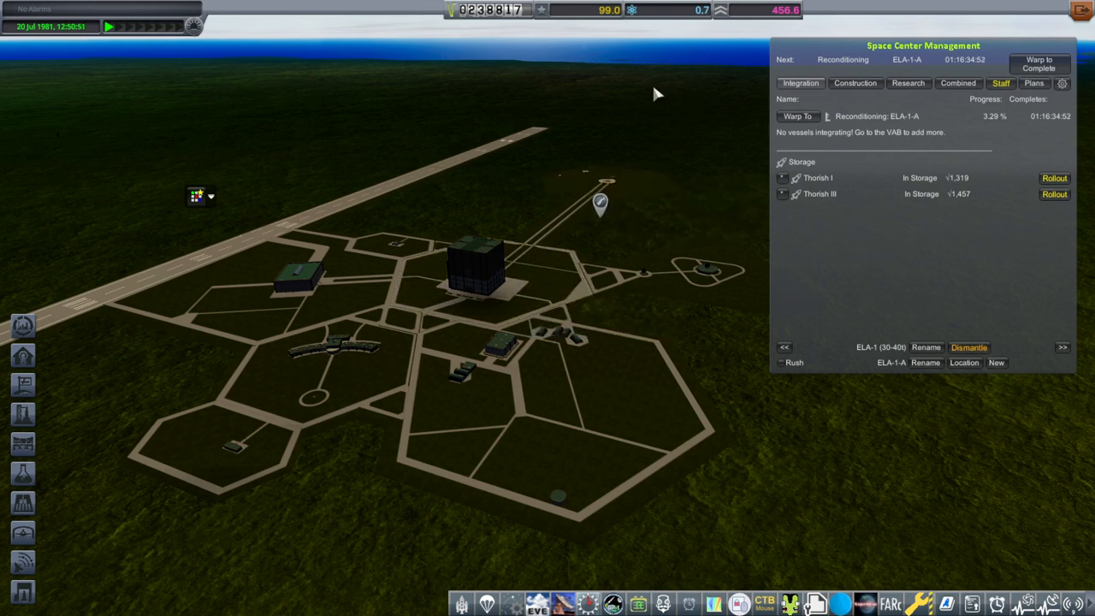
mouse_move(381, 276)
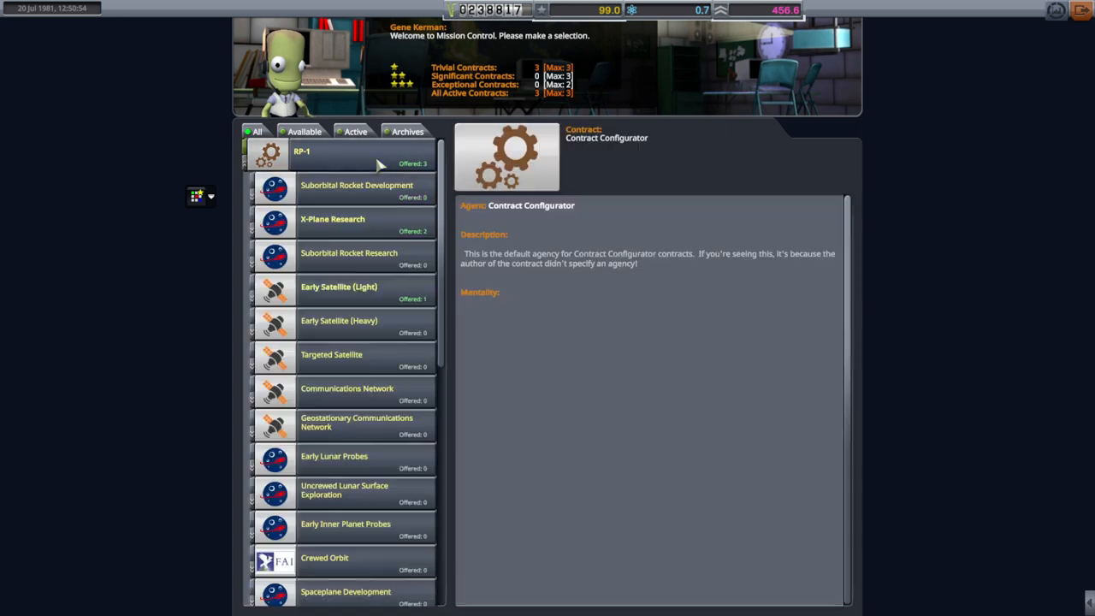
Expand Early Satellite (Light) and select the First Solar-Powered Satellite contract.
left_click(338, 287)
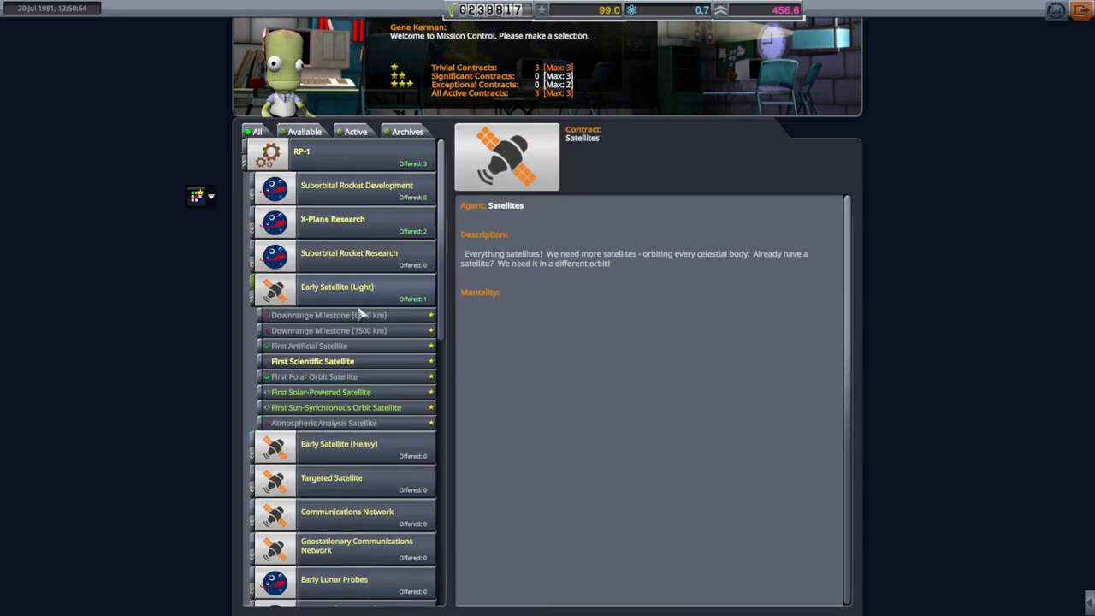
left_click(321, 391)
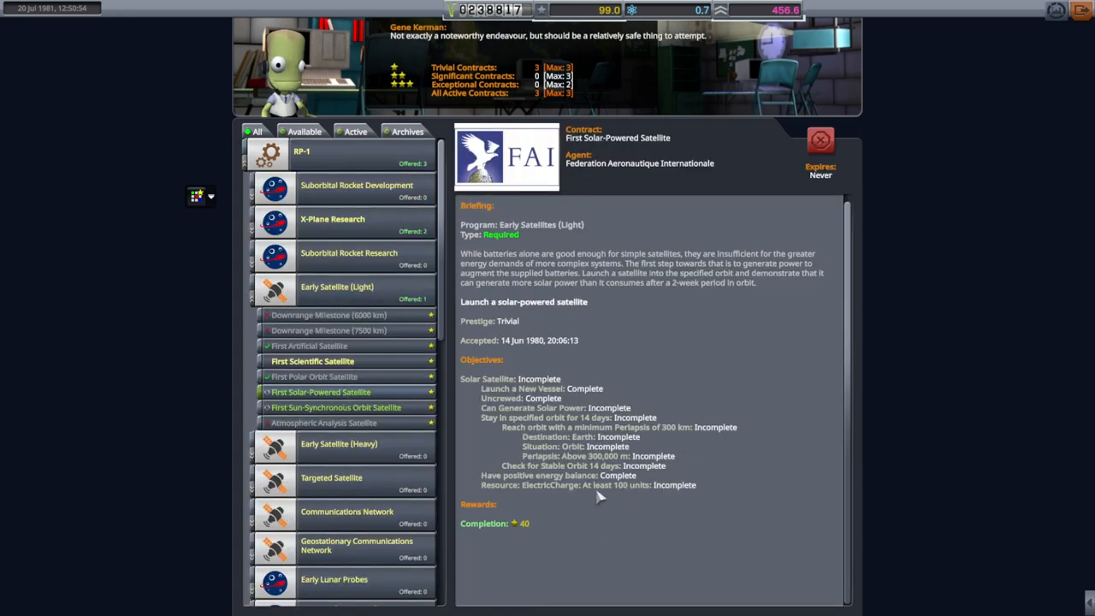